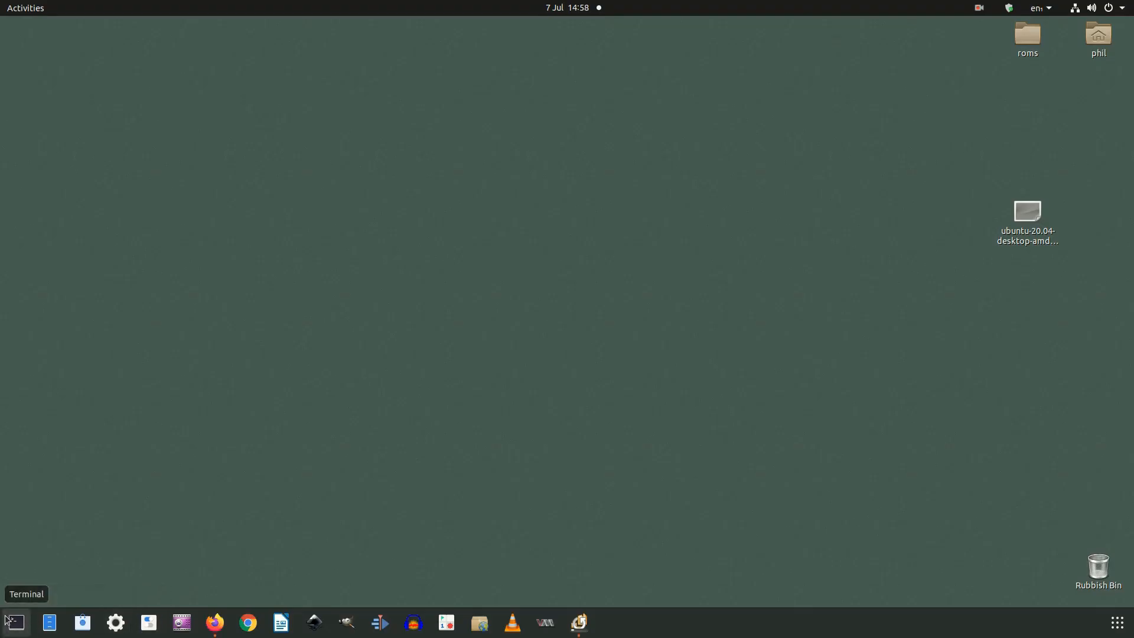
- Launch GNOME Terminal from the dock to get an empty shell prompt
left_click(14, 622)
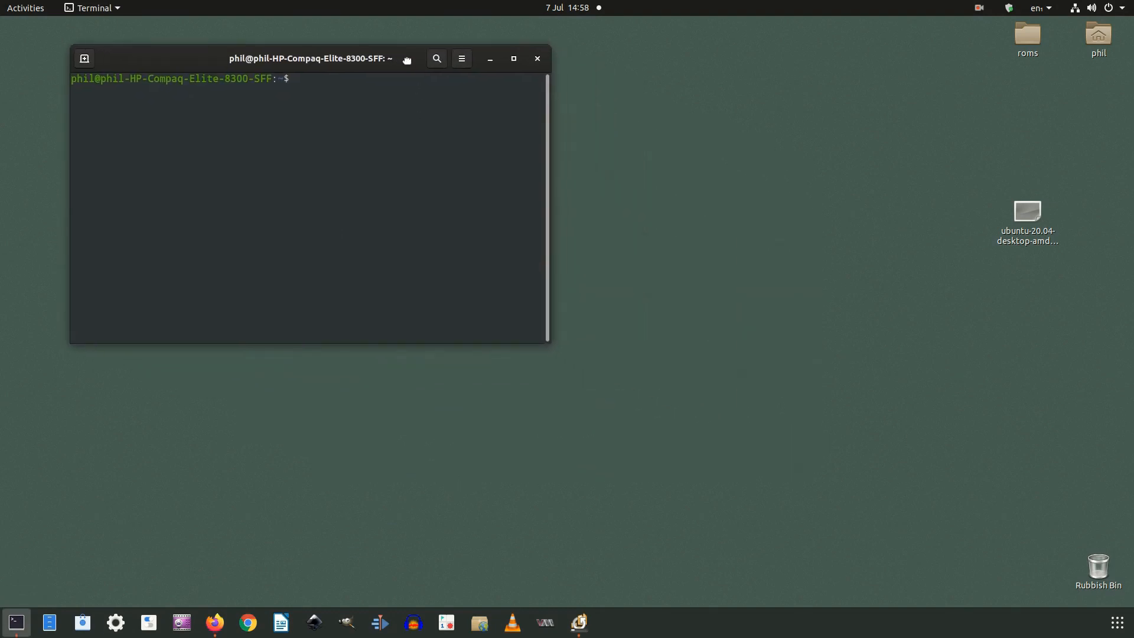
mouse_move(547, 341)
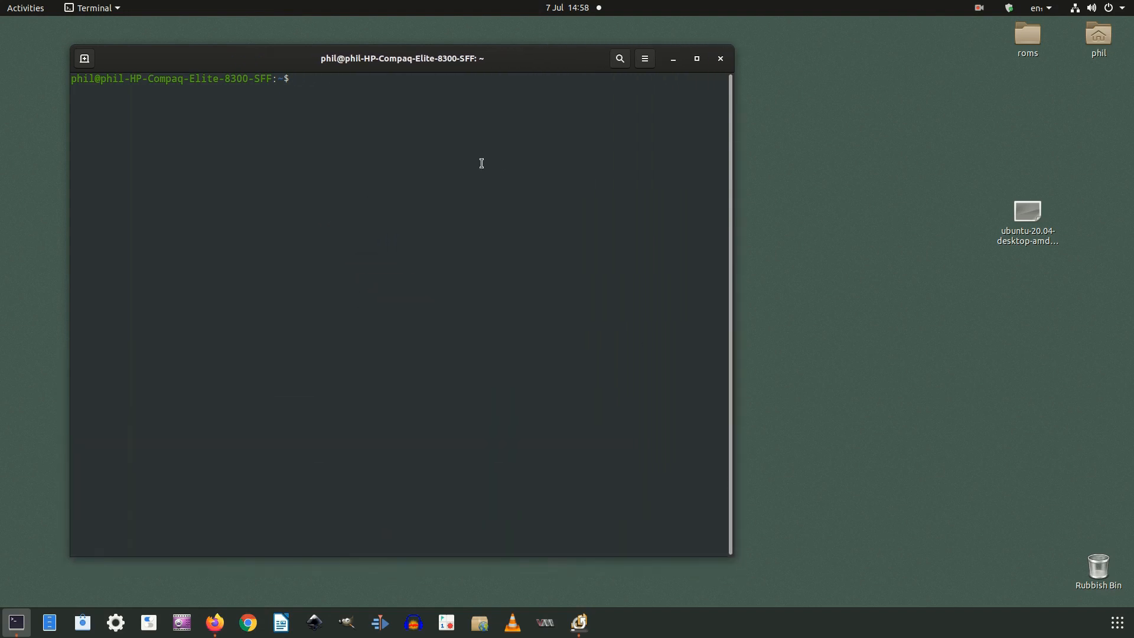
- Run top to watch live processes (kazam near 73% CPU) and start a renice
type("top")
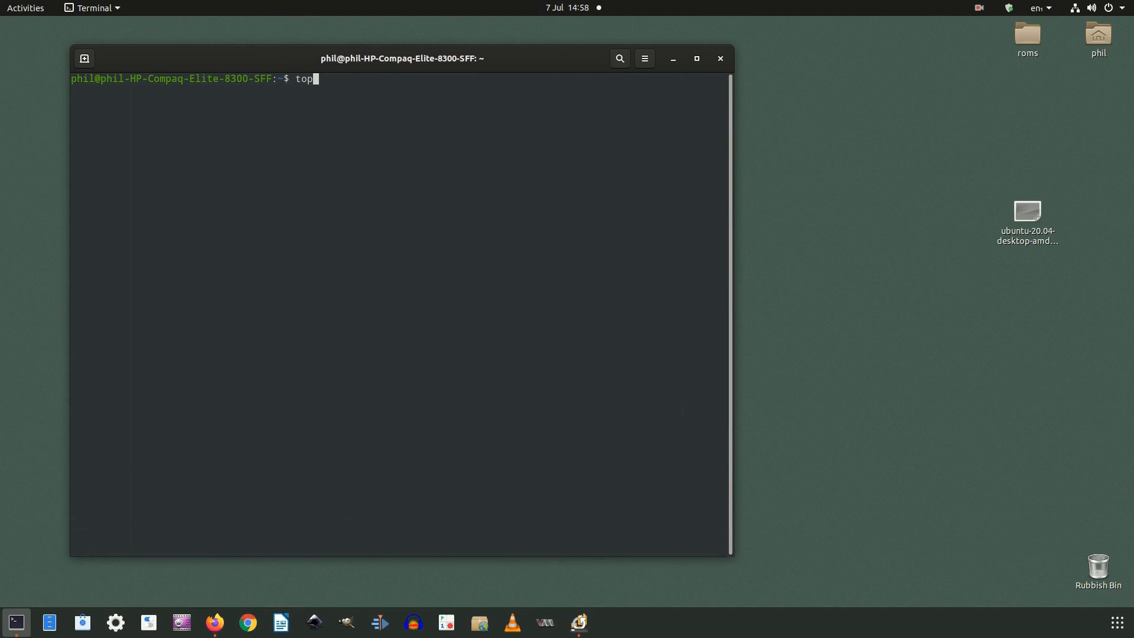
key("Return")
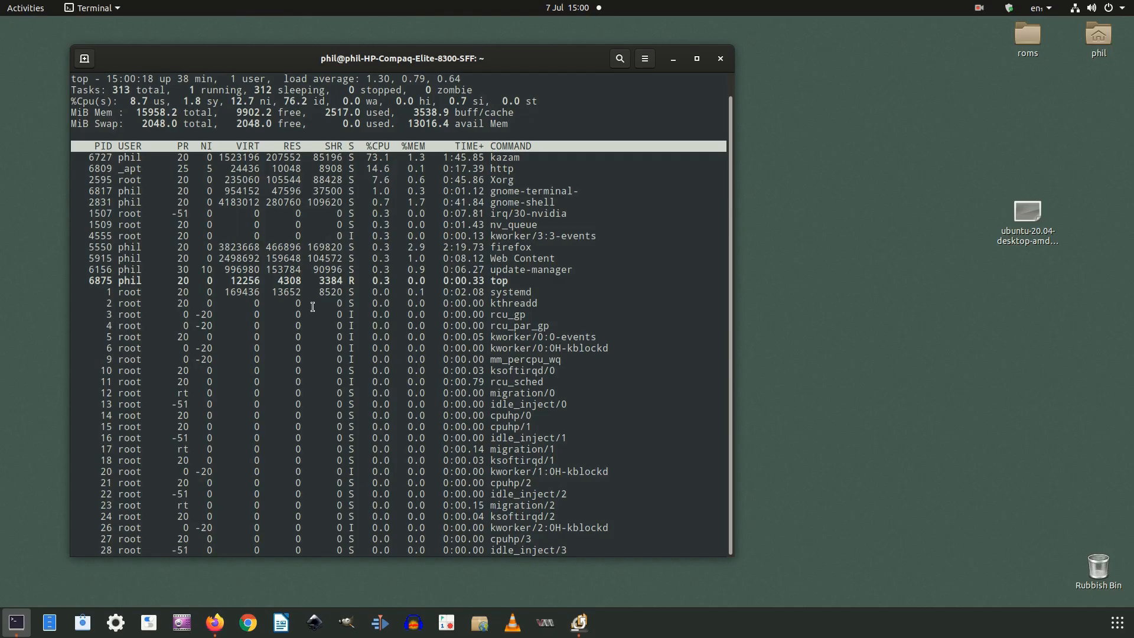
mouse_move(299, 298)
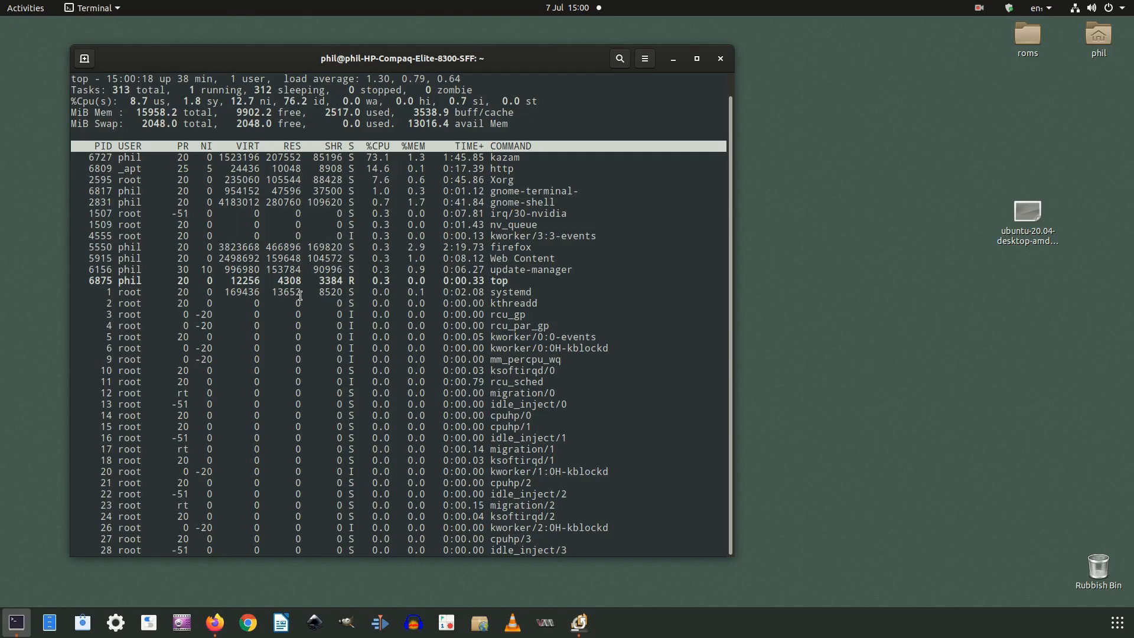
key("r")
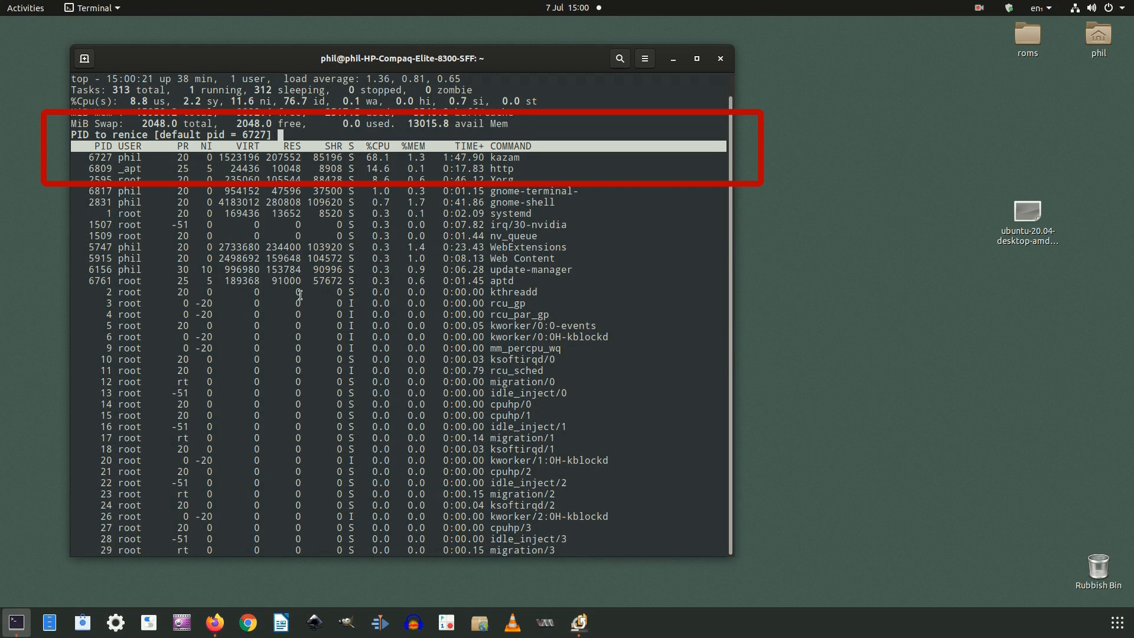
- Enter PID 6156 (update-manager) as the process to renice
type("61")
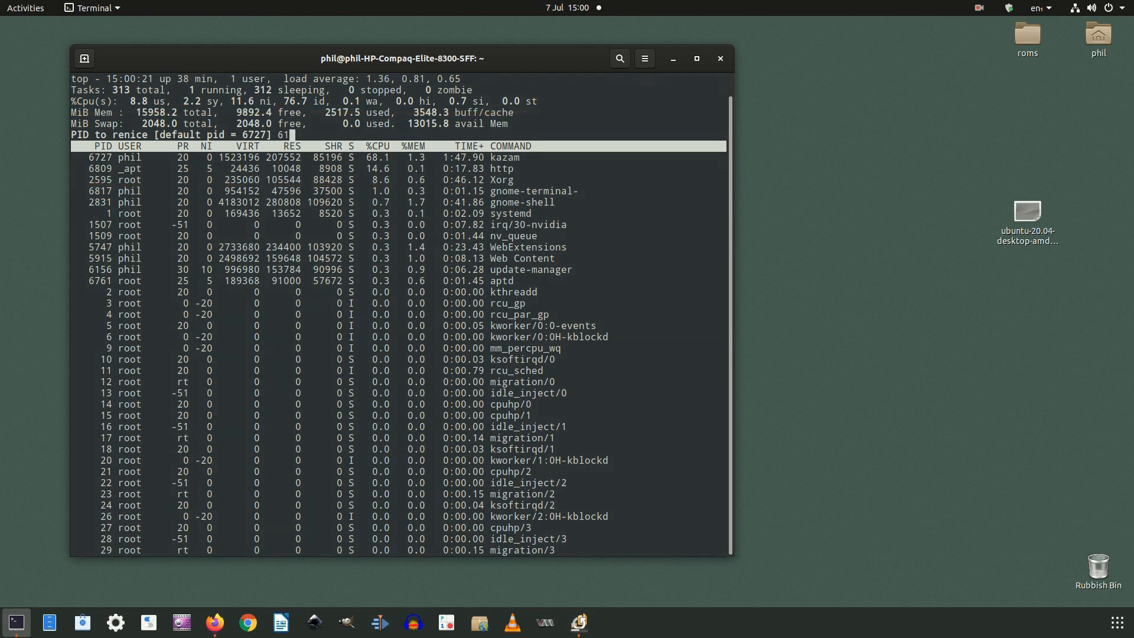
type("56")
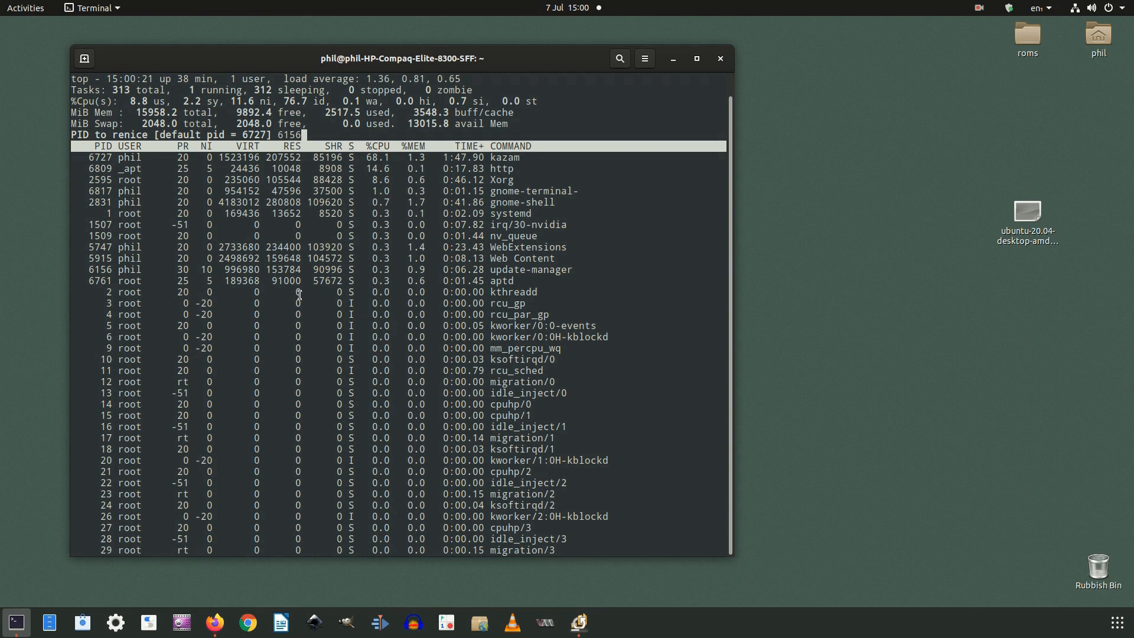
key("Return")
type("sudo apt update && sudo apt -y upgrade")
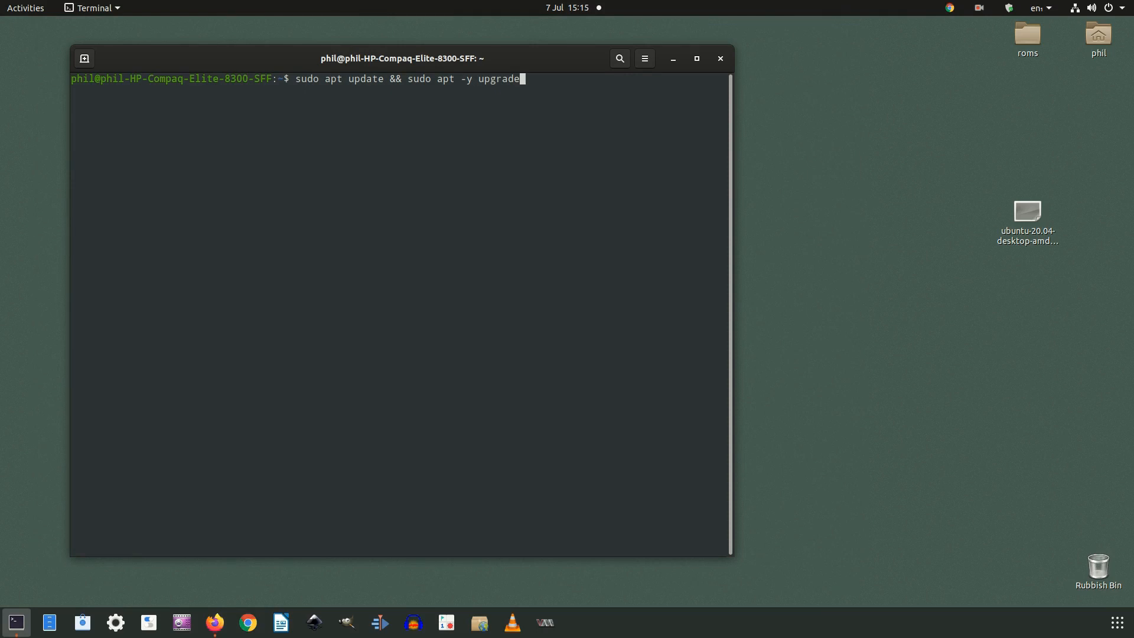
- Run sudo apt update && sudo apt -y upgrade to refresh lists and upgrade packages
key("Return")
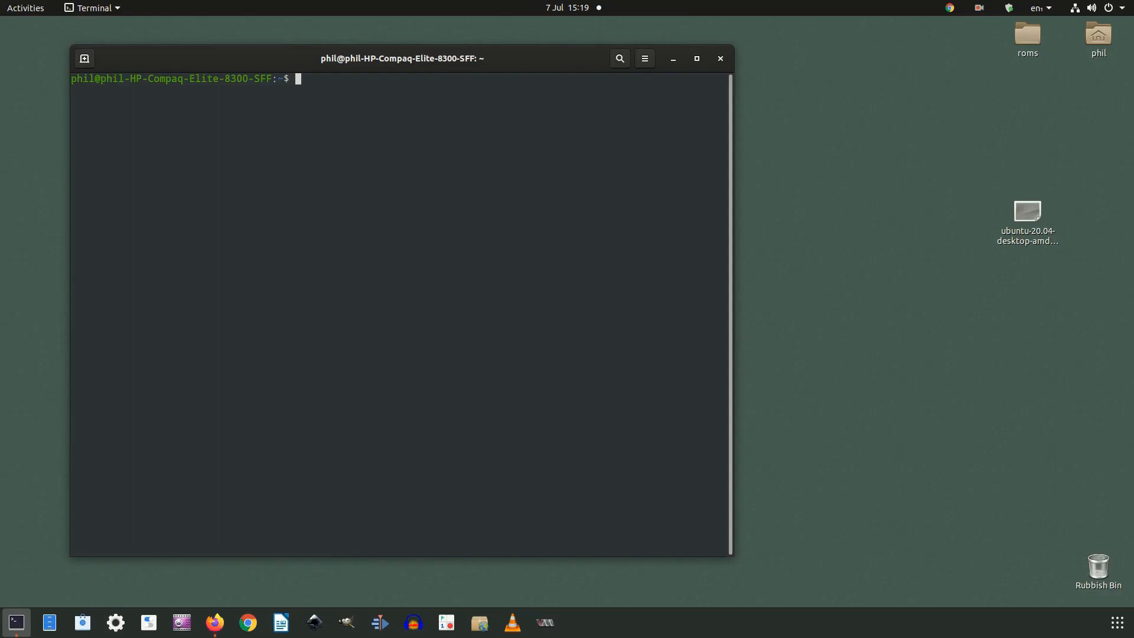
- Run sudo apt purge firefox to remove Firefox with its configuration files
type("sudo apt purge blender")
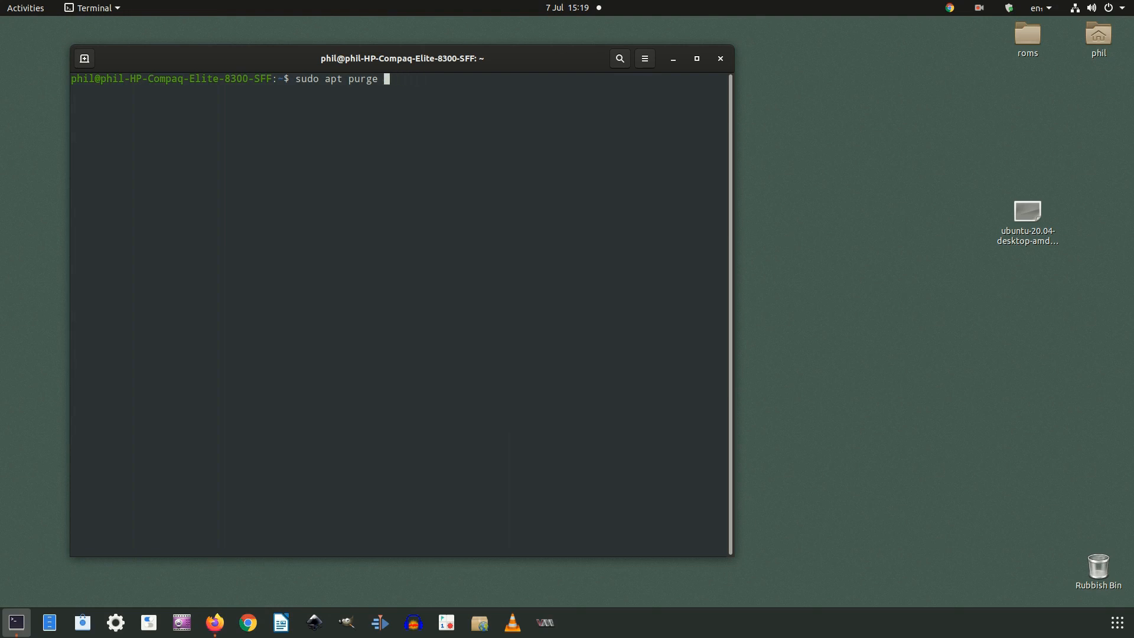
type("fire")
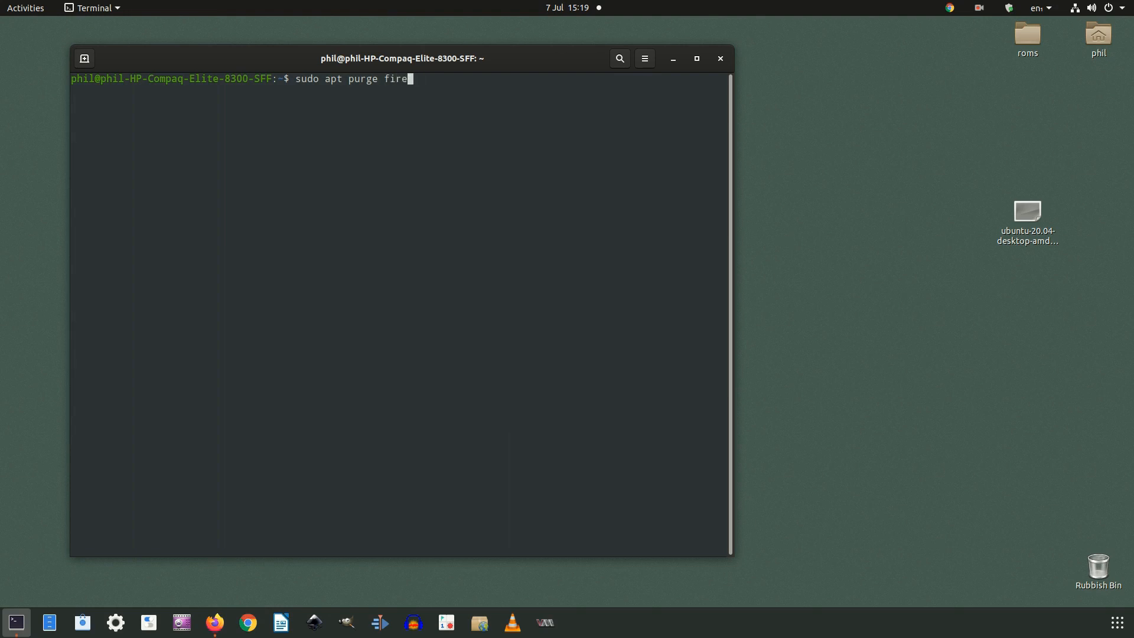
type("fox")
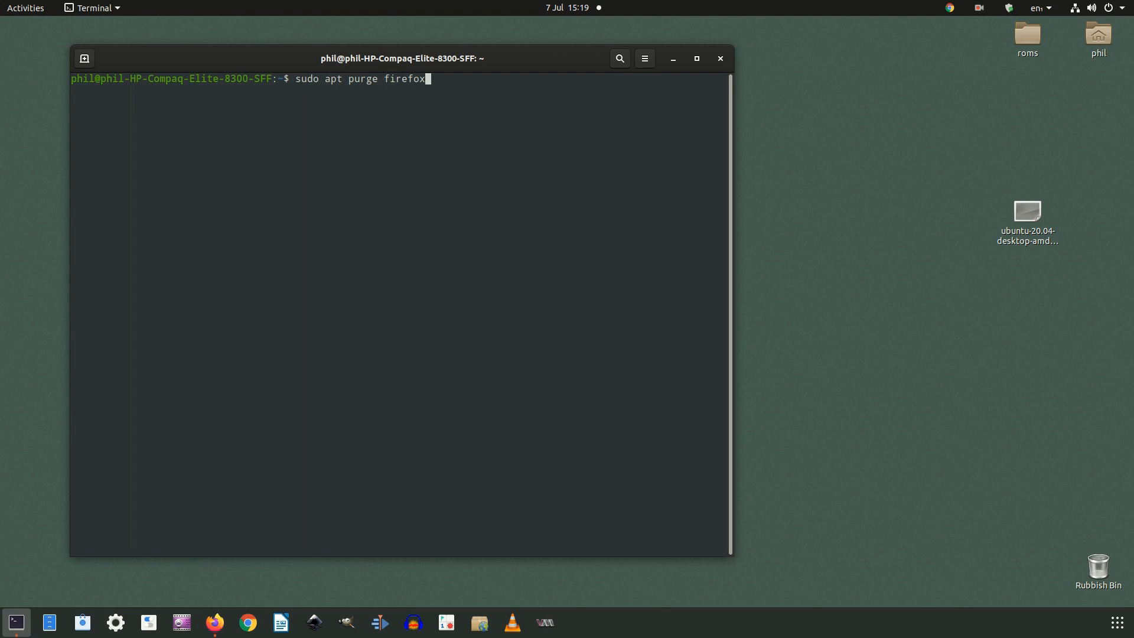
mouse_move(214, 623)
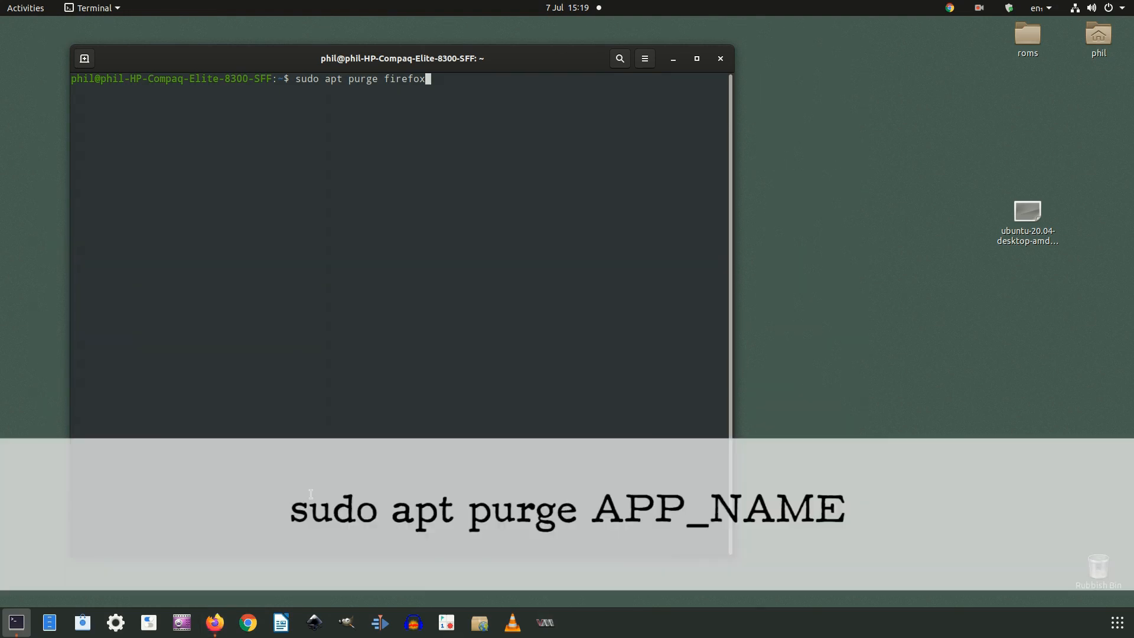
key("Return")
type("sudo apt policy")
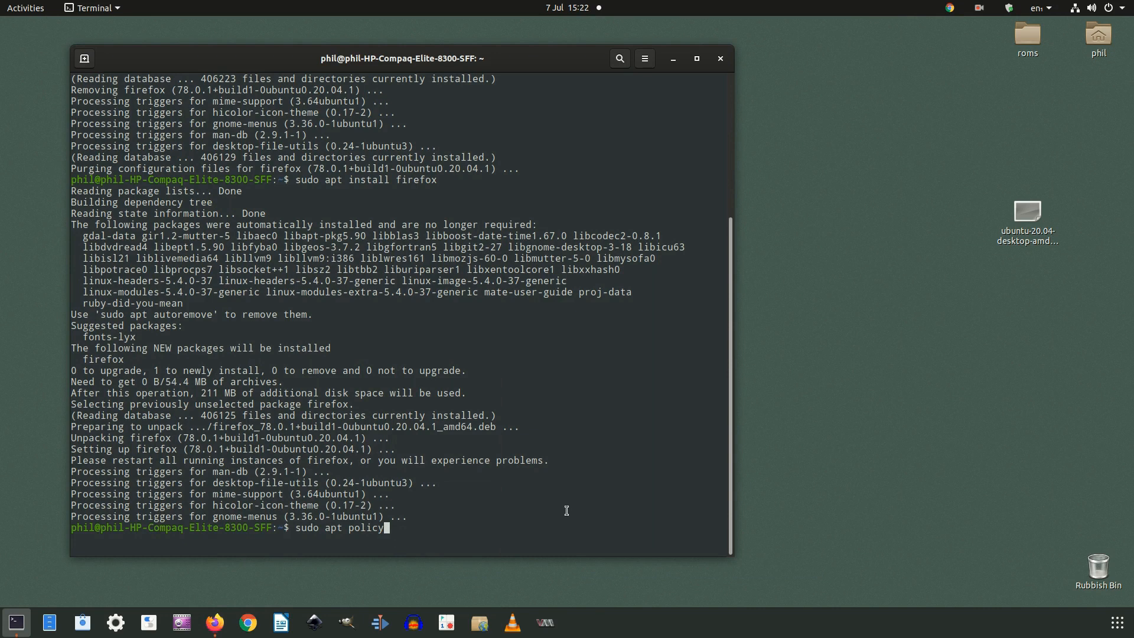
- Run sudo apt policy firefox to list installed and available versions
type("firefox")
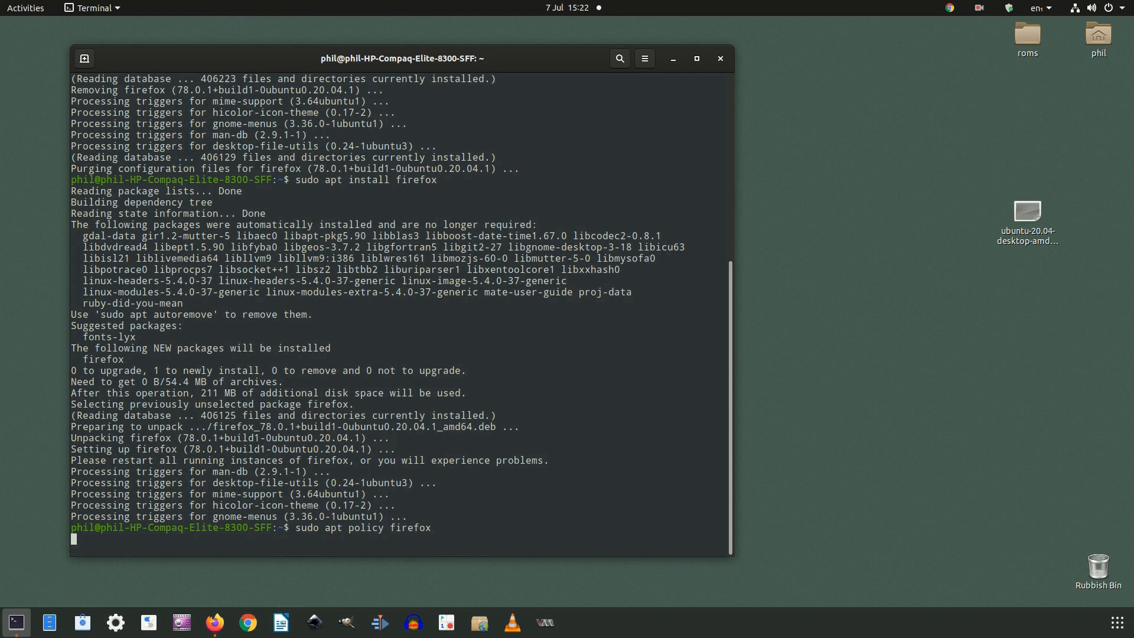
key("Return")
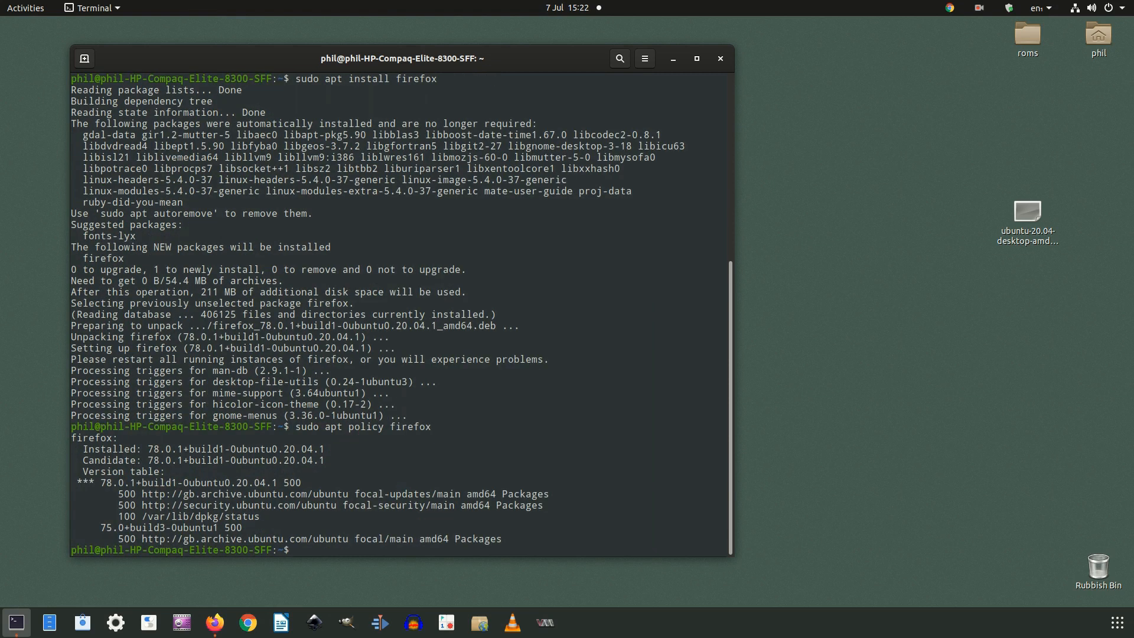
mouse_move(350, 606)
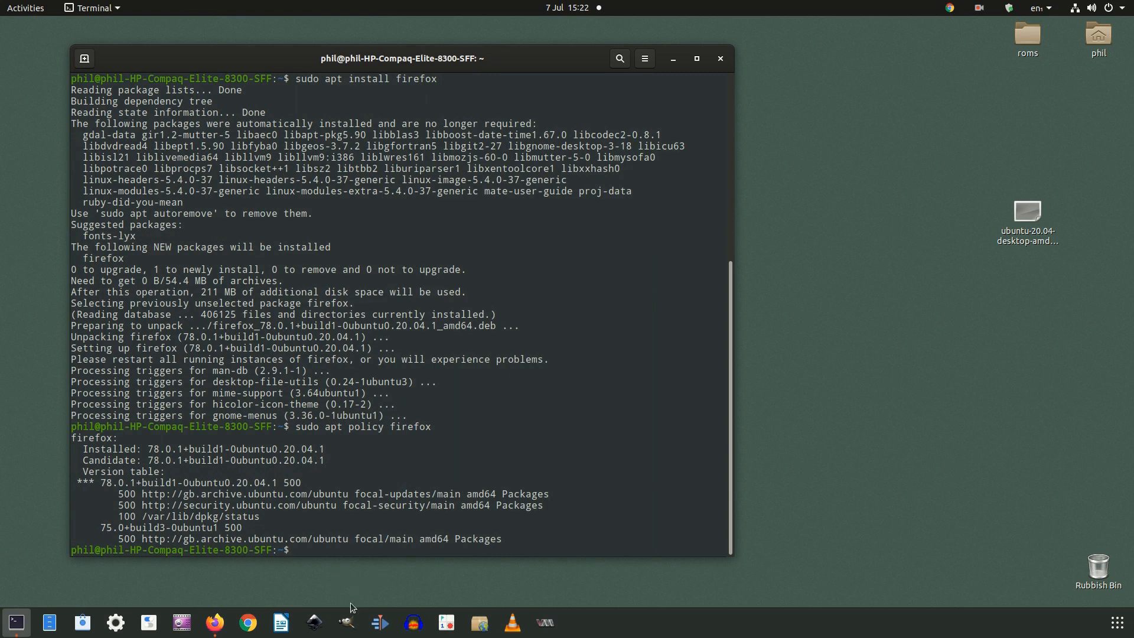
mouse_move(346, 623)
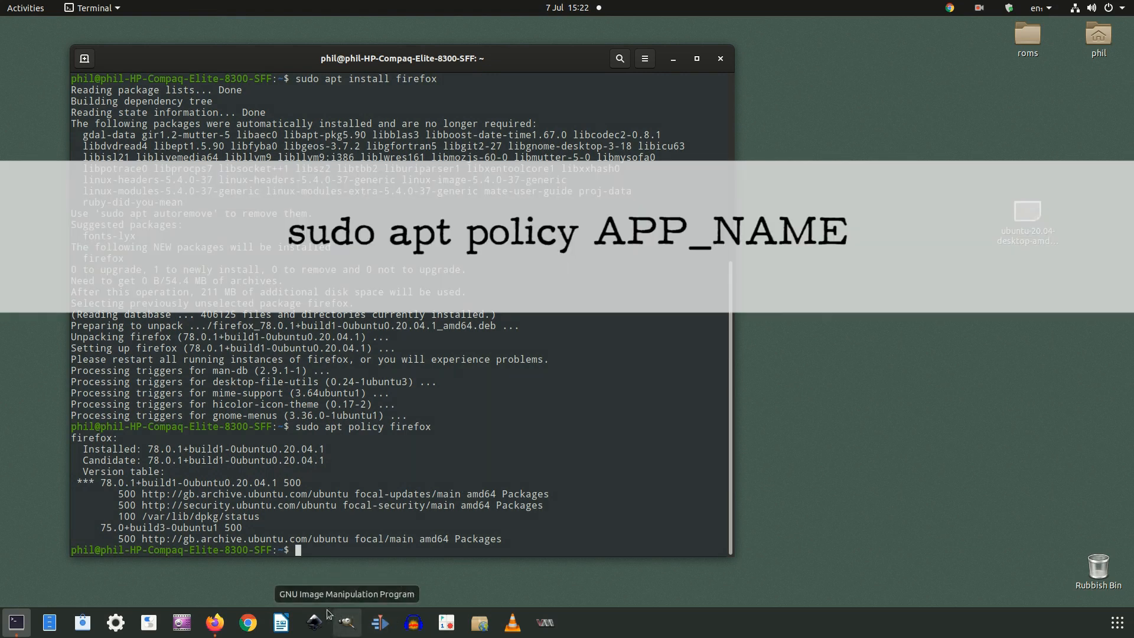
mouse_move(222, 611)
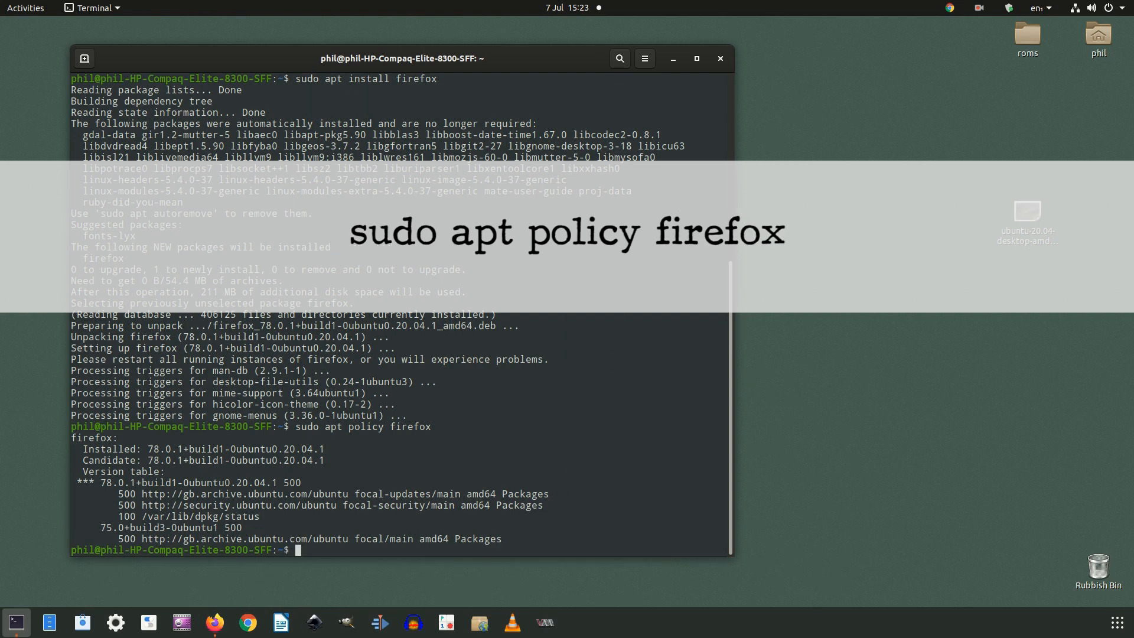
- Start sudo apt install firefox= and copy the older 75.0+build3-0ubuntu1 version string
type("sudo apt policy firefox")
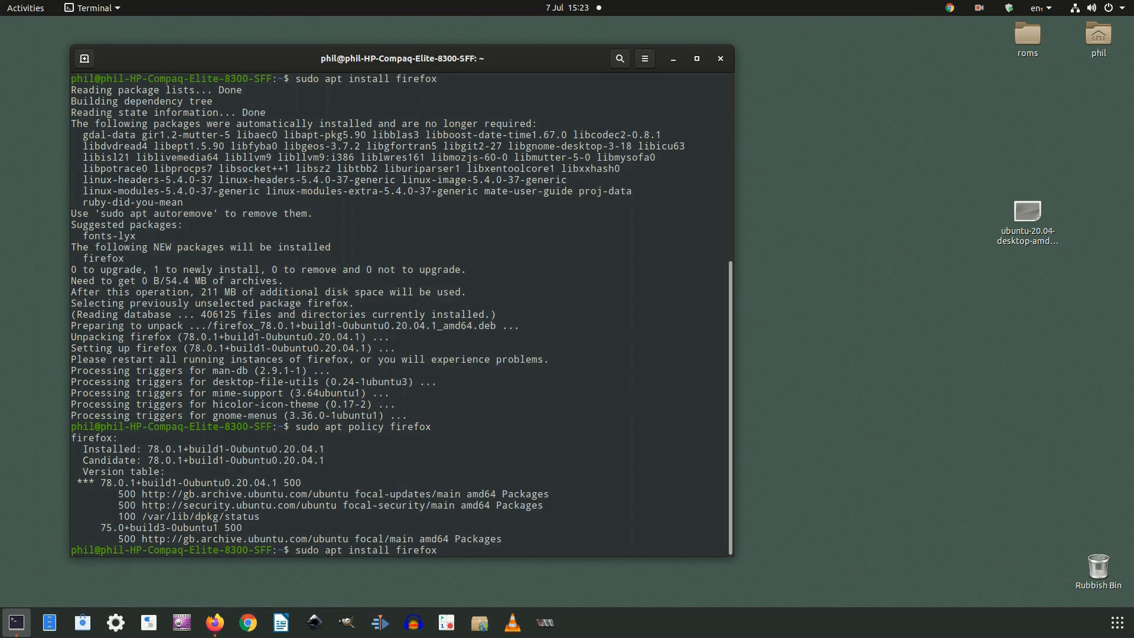
type("=")
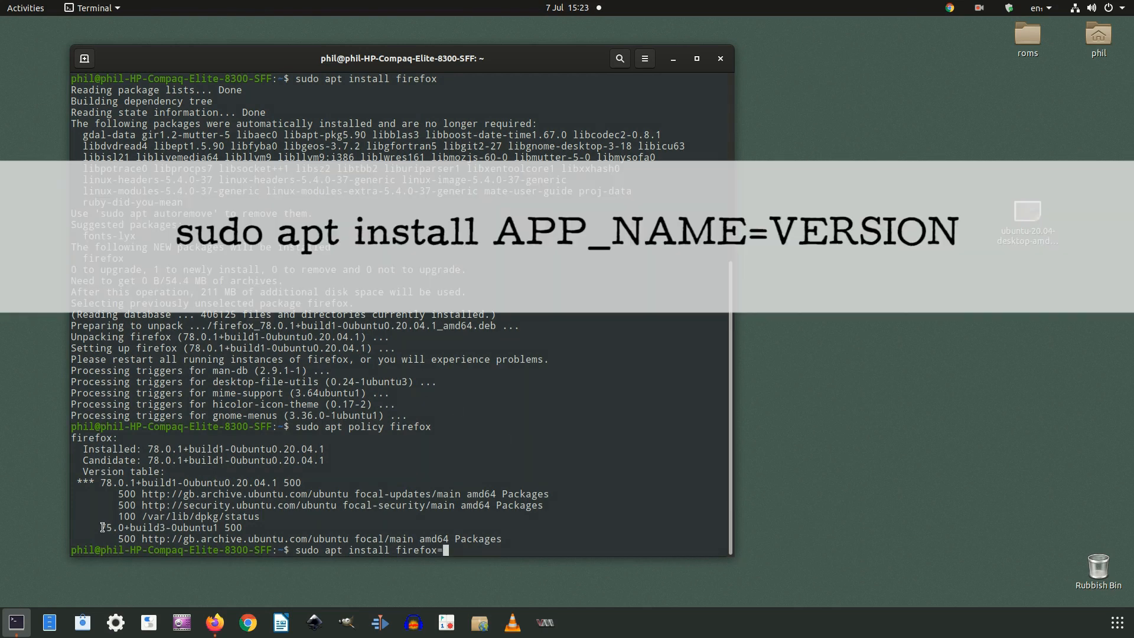
double_click(170, 526)
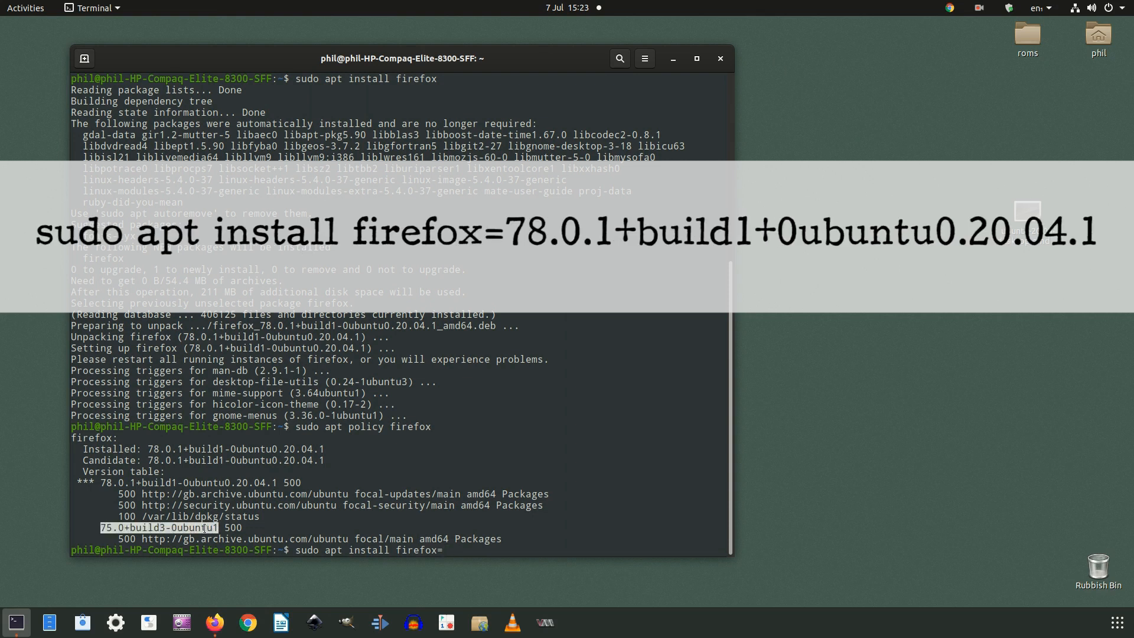
key("ctrl+c")
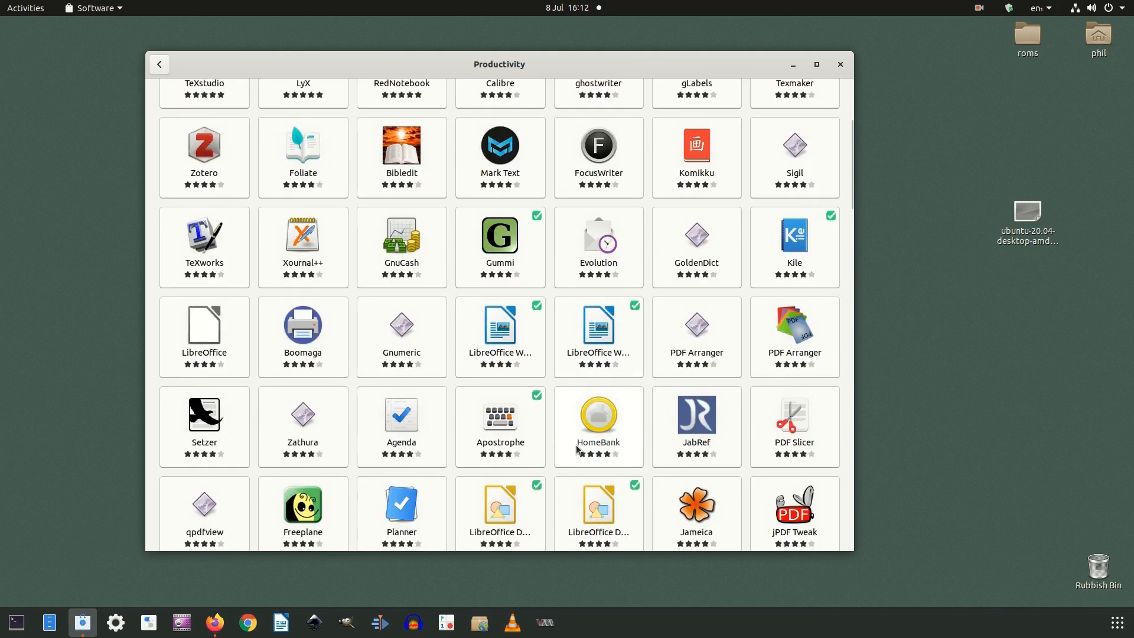
scroll("down", 3)
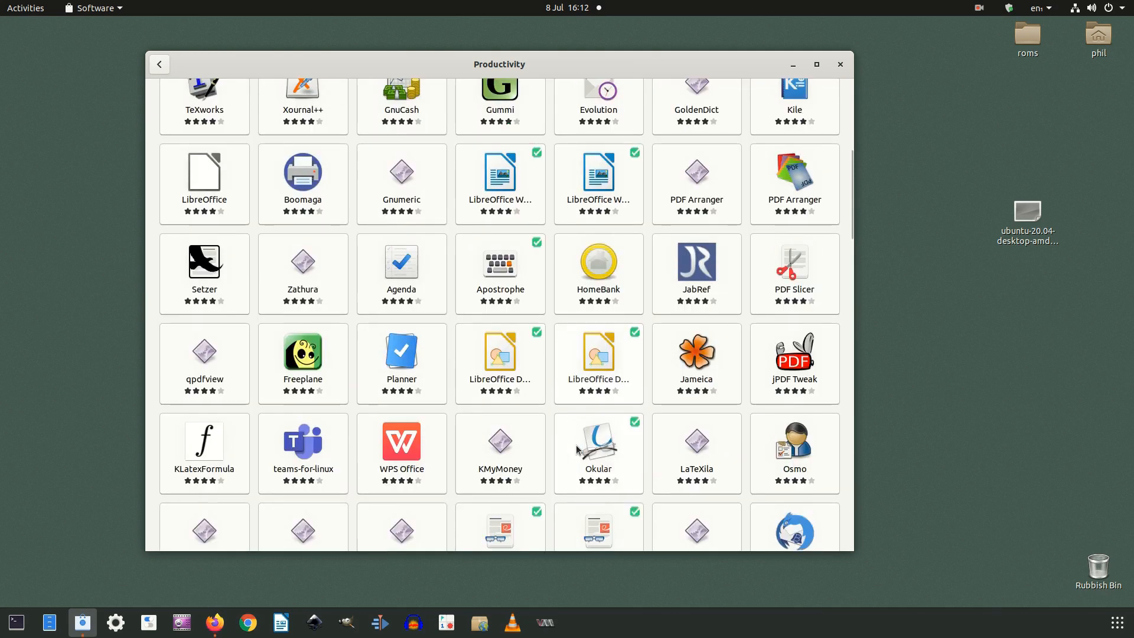
scroll("down", 3)
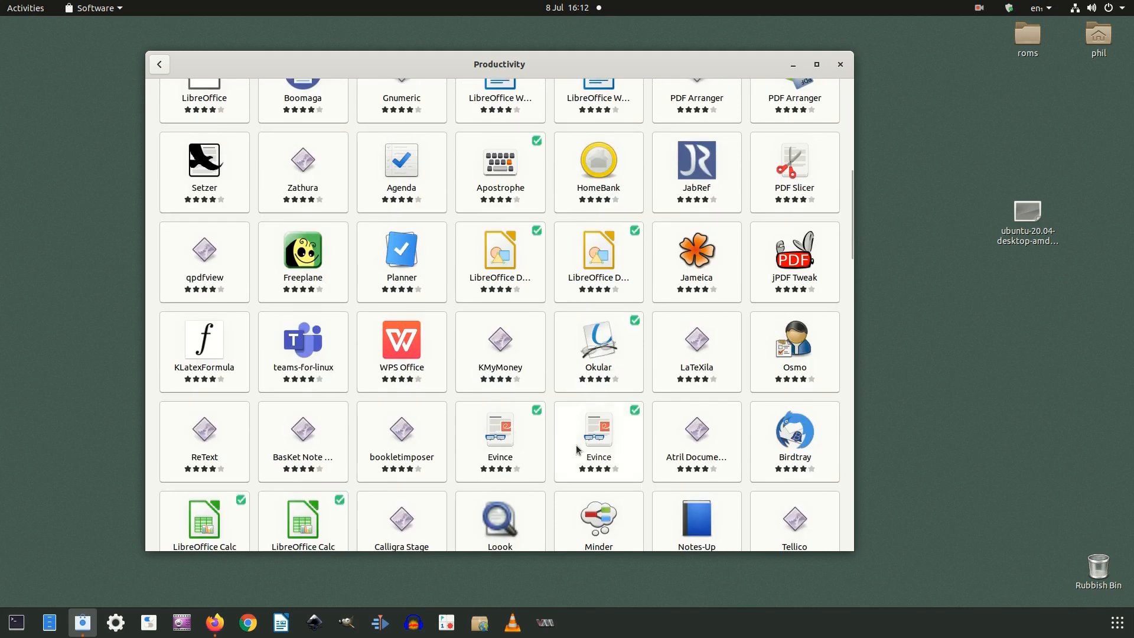
scroll("down", 3)
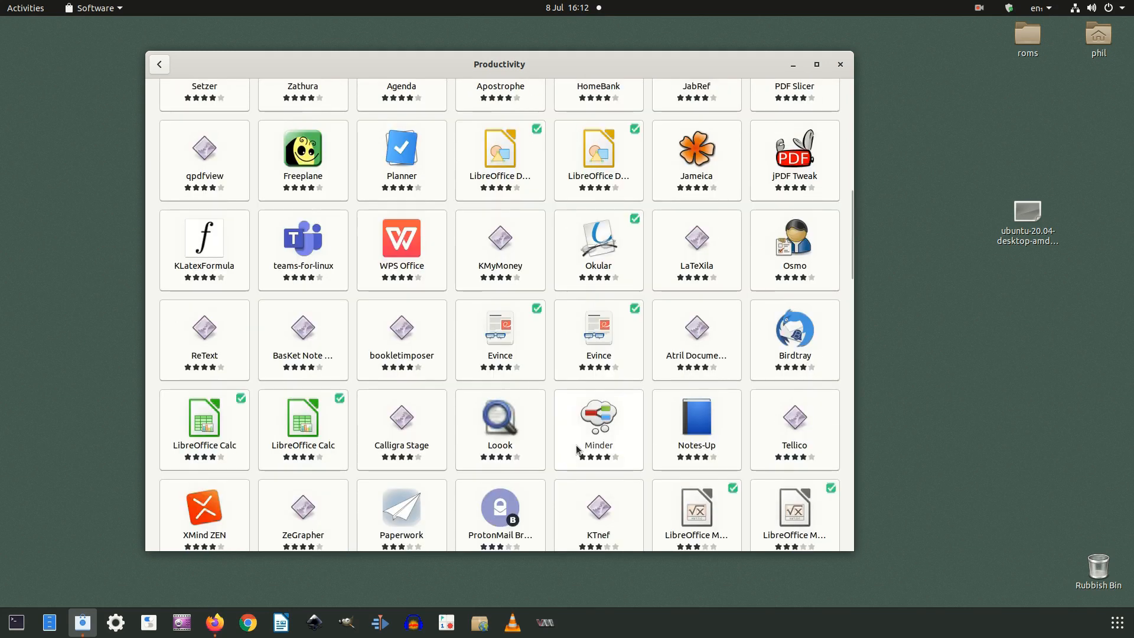
scroll("down", 3)
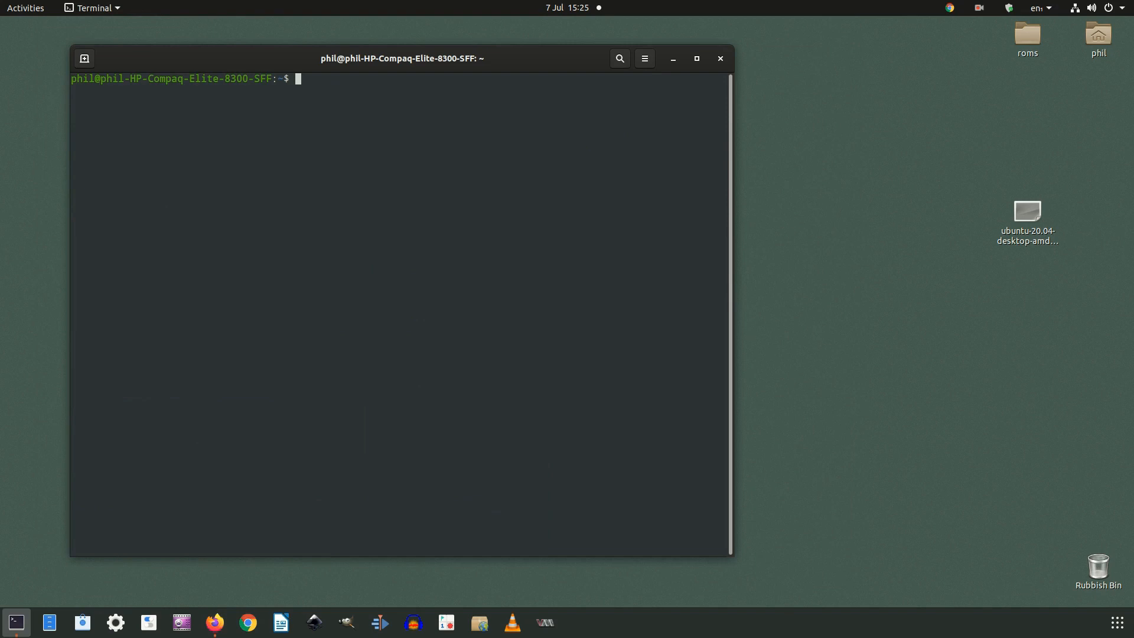
- Run xinput to list the input devices
type("xin")
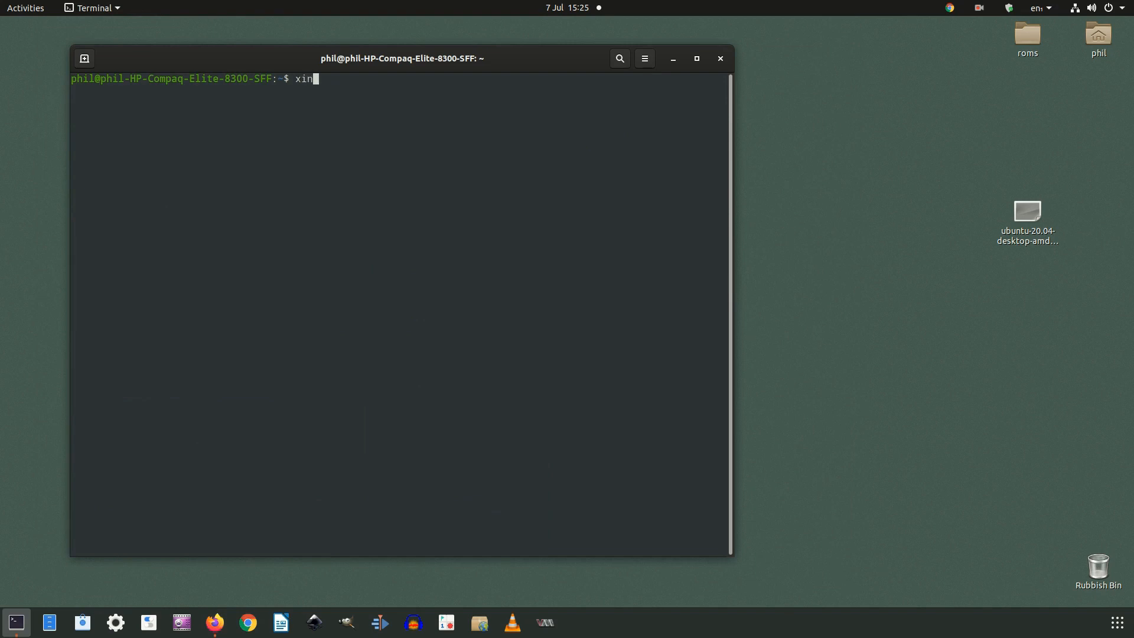
type("put")
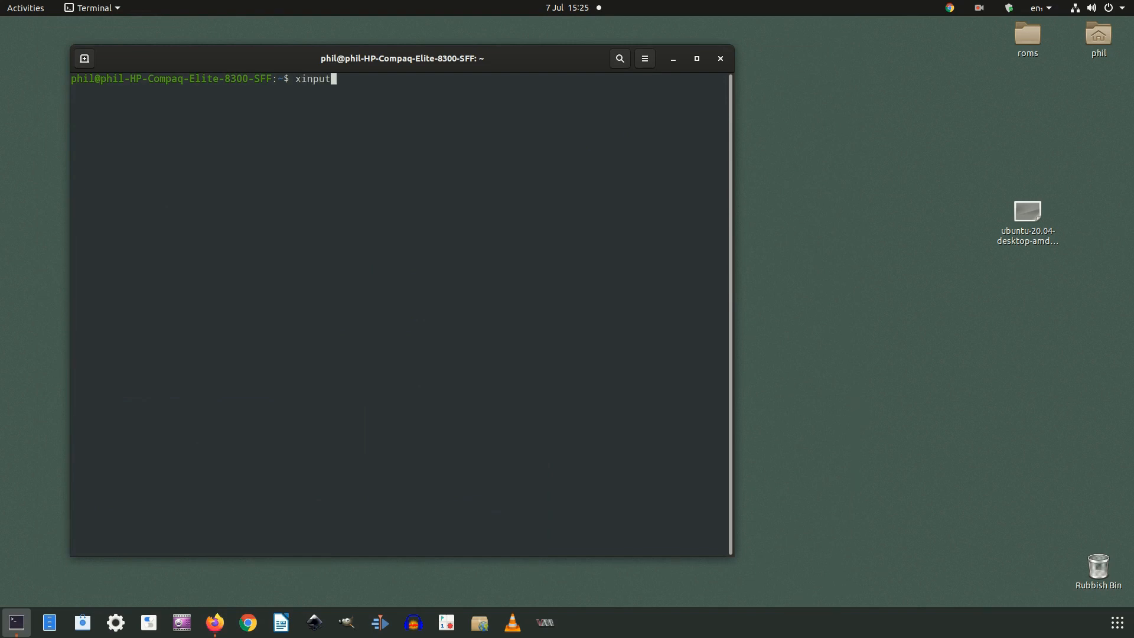
key("Return")
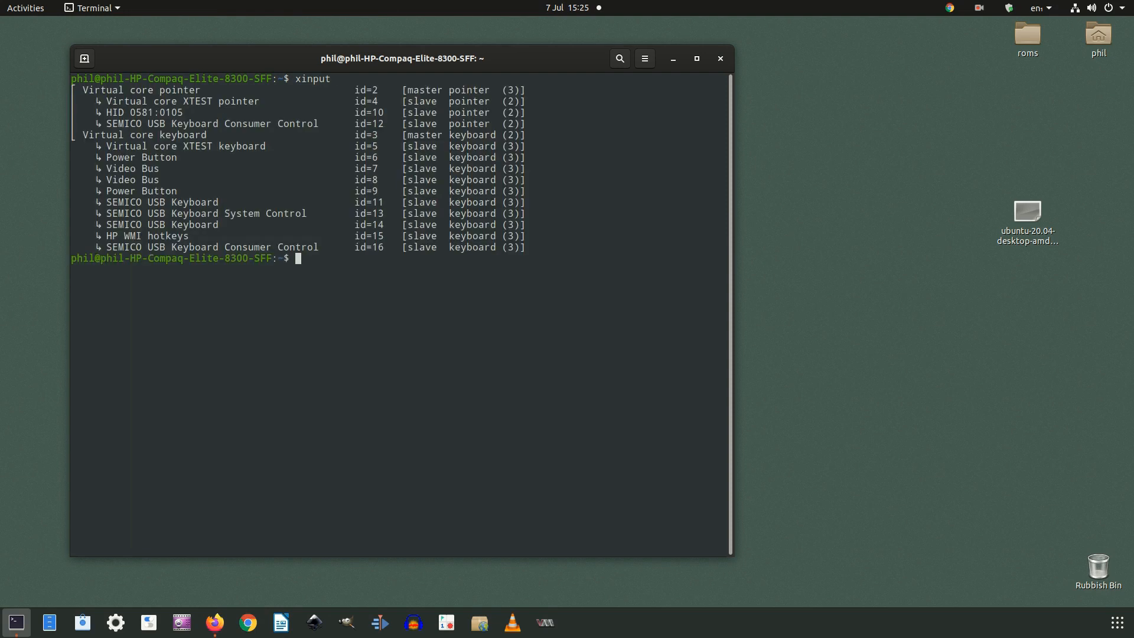
- Disable and then re-enable input device 9, the Power Button, with xinput
type("xinput")
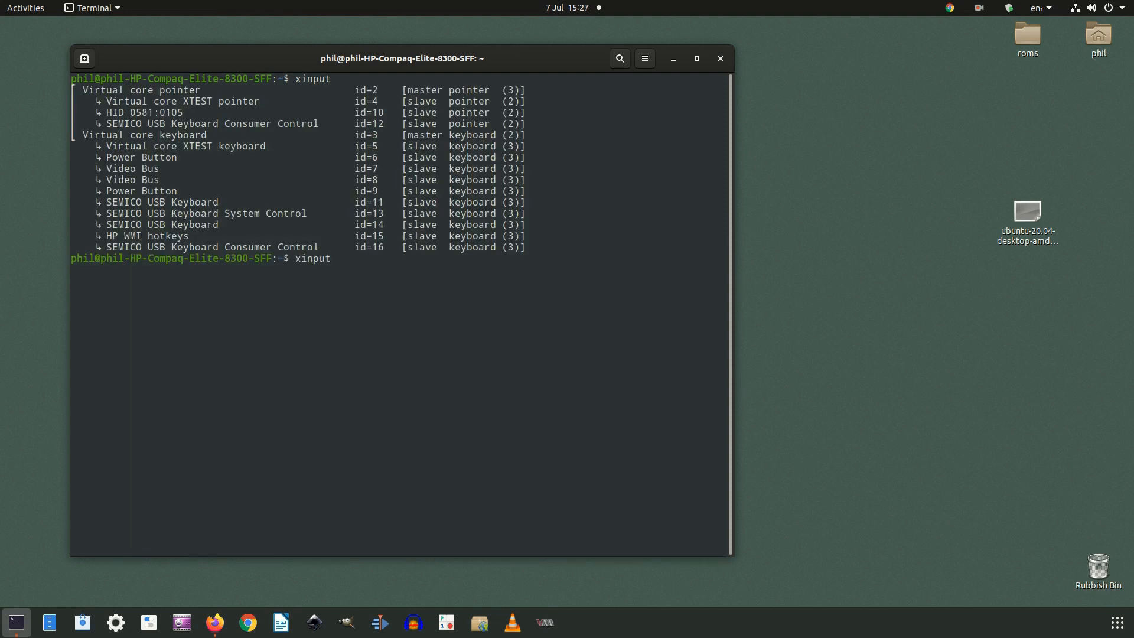
type("--disable")
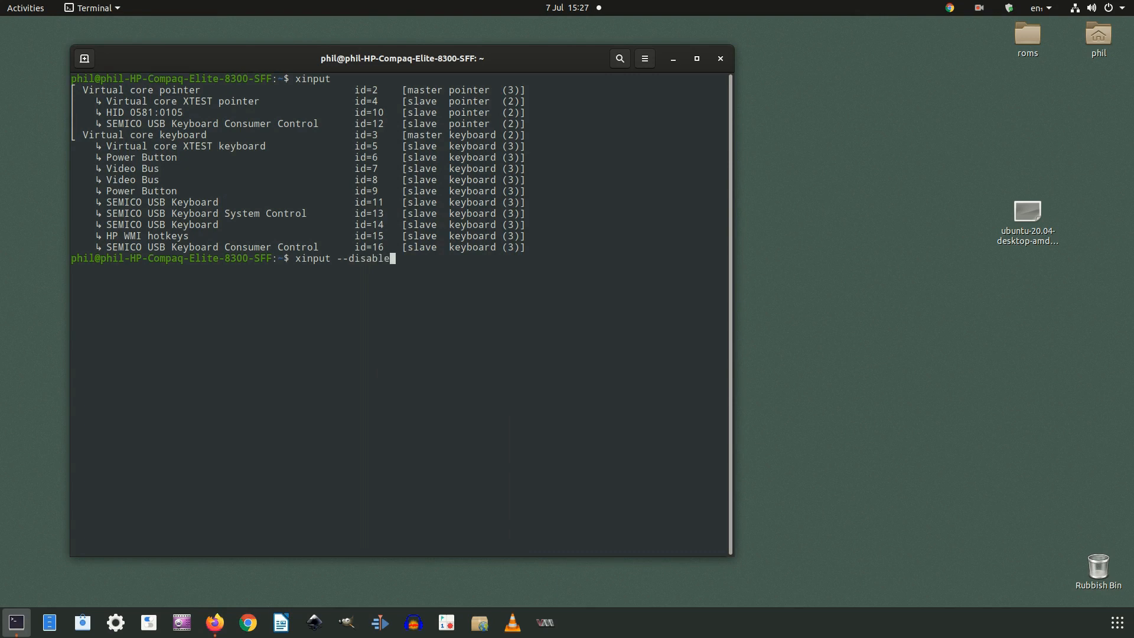
key("Return")
type("xinput --enable 9")
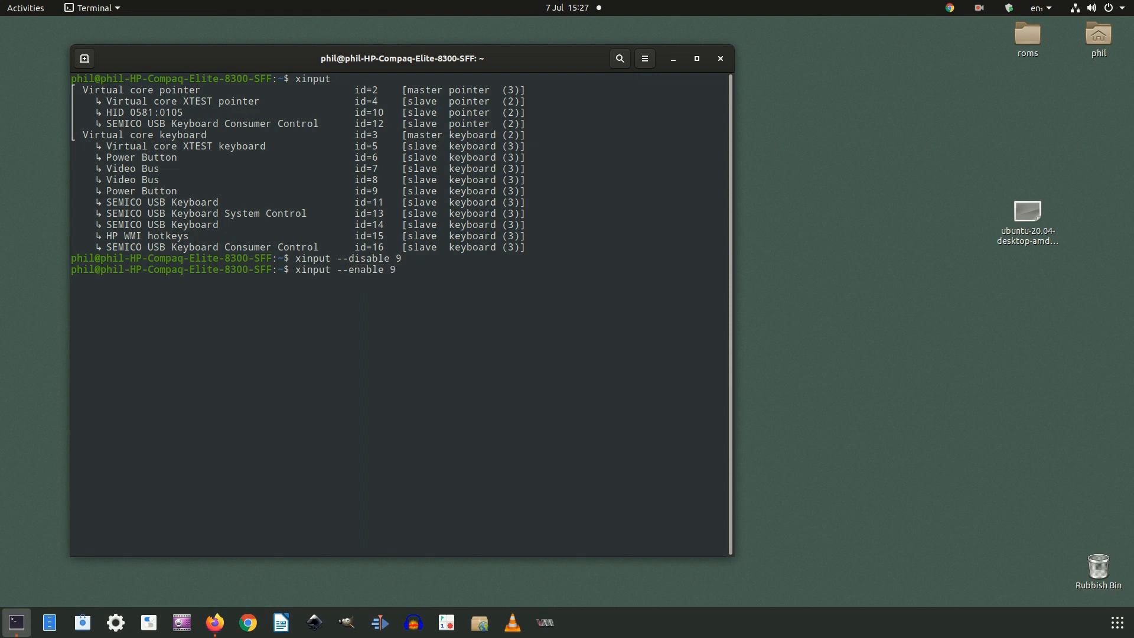
key("Return")
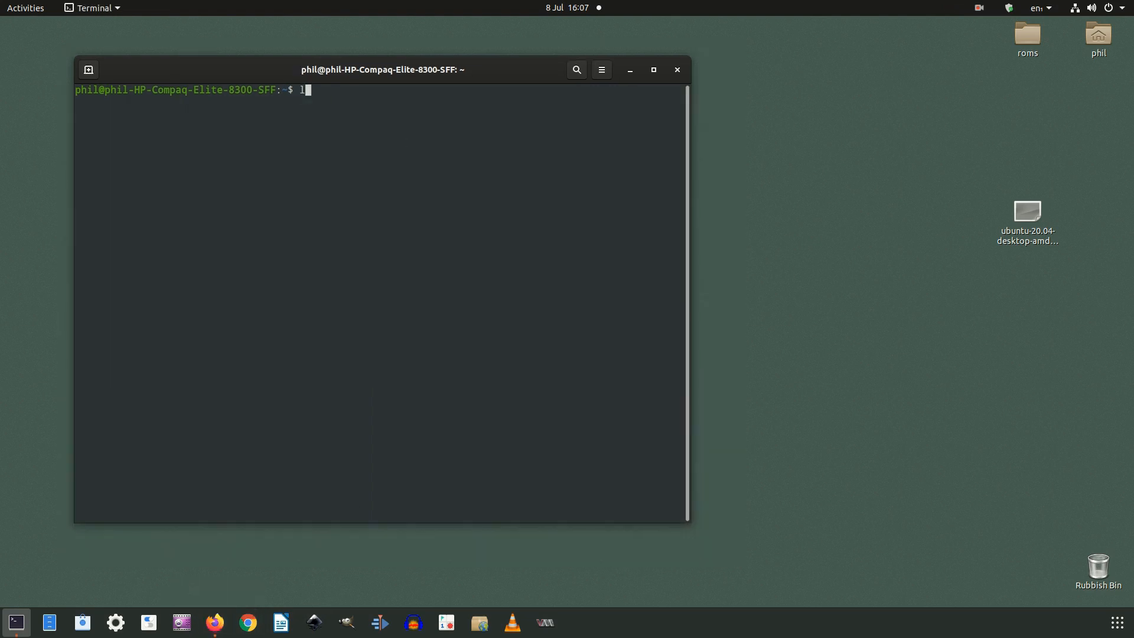
- Run lsmod and look through the list of loaded kernel modules
type("smod")
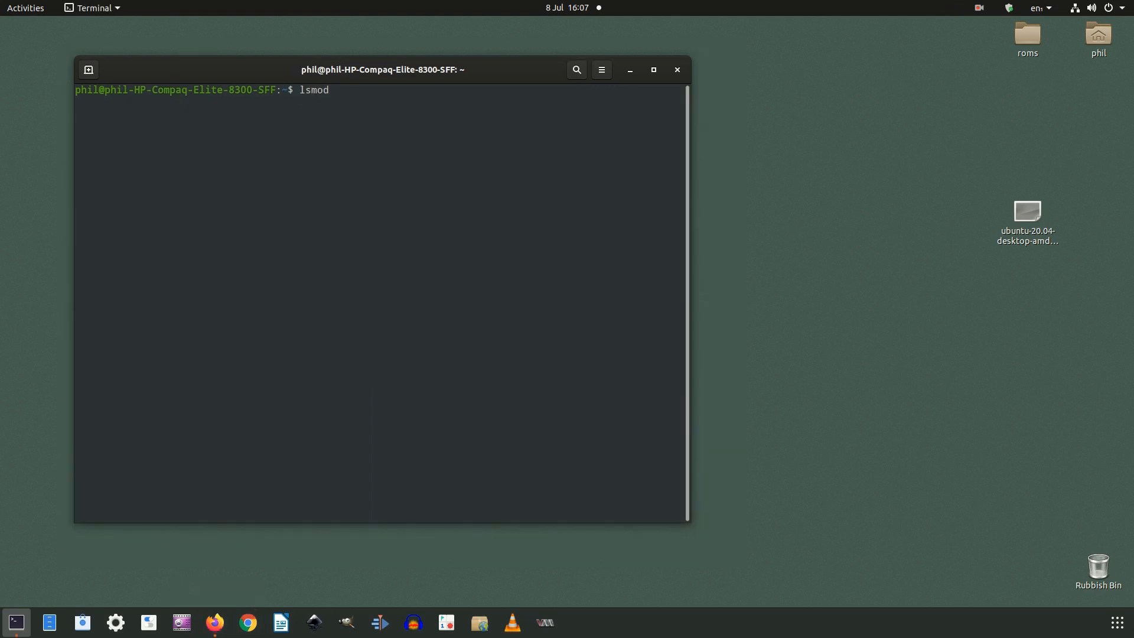
key("Return")
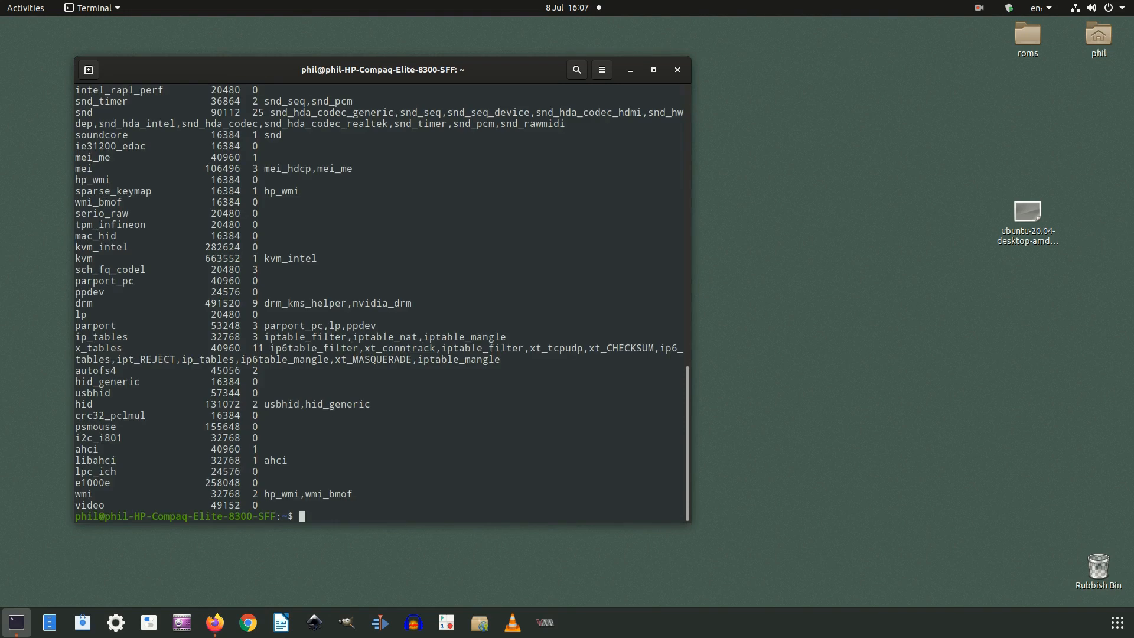
scroll("up", 3)
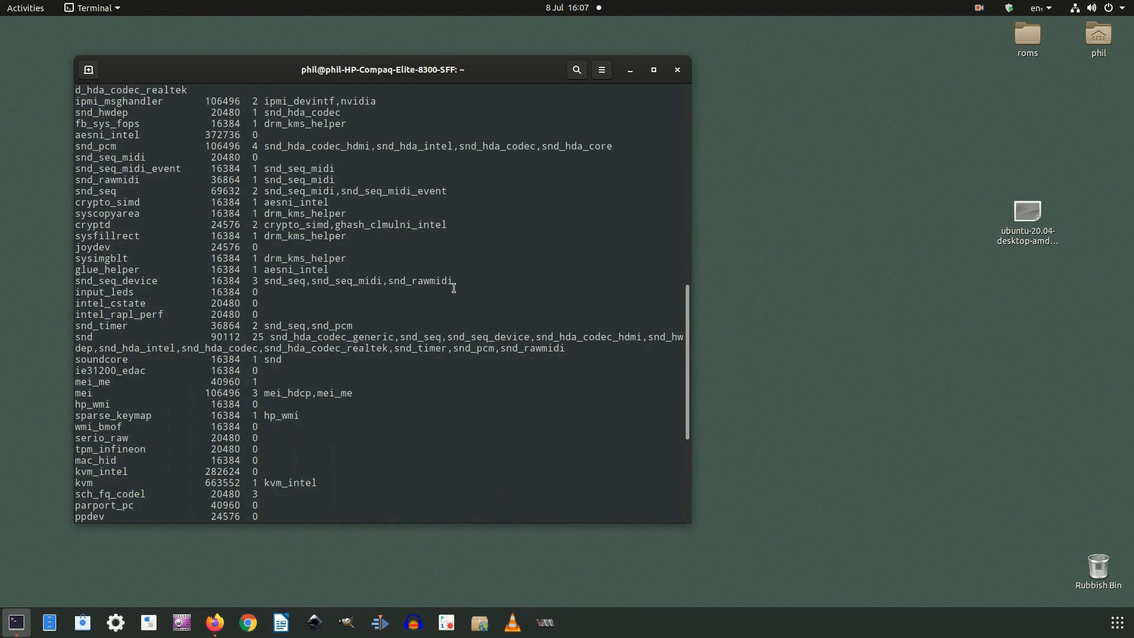
scroll("up", 3)
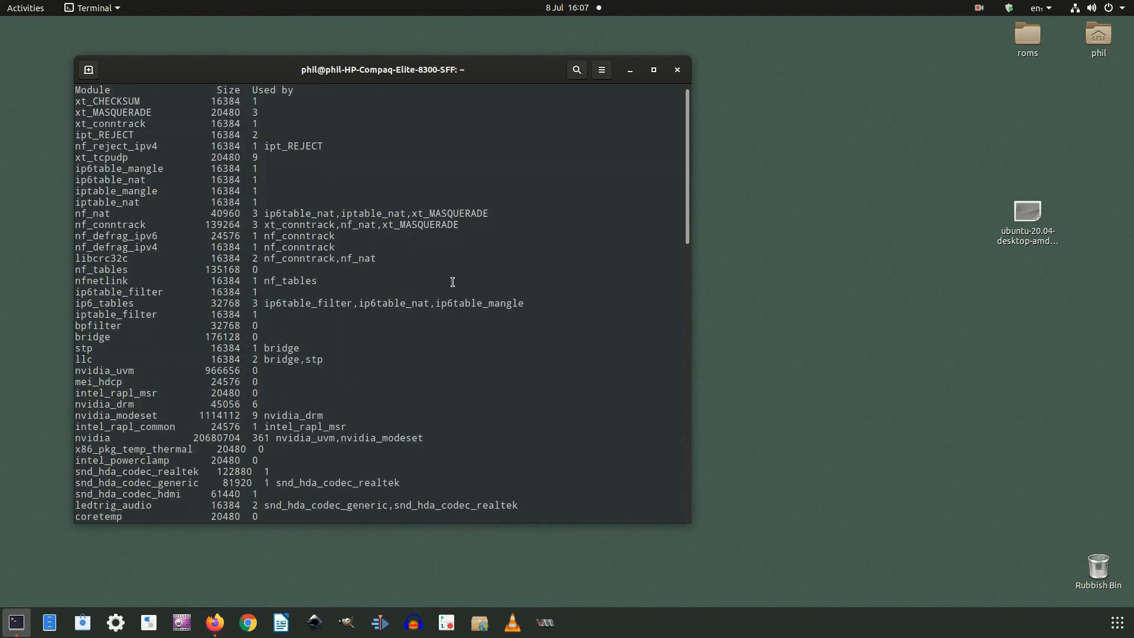
scroll("down", 3)
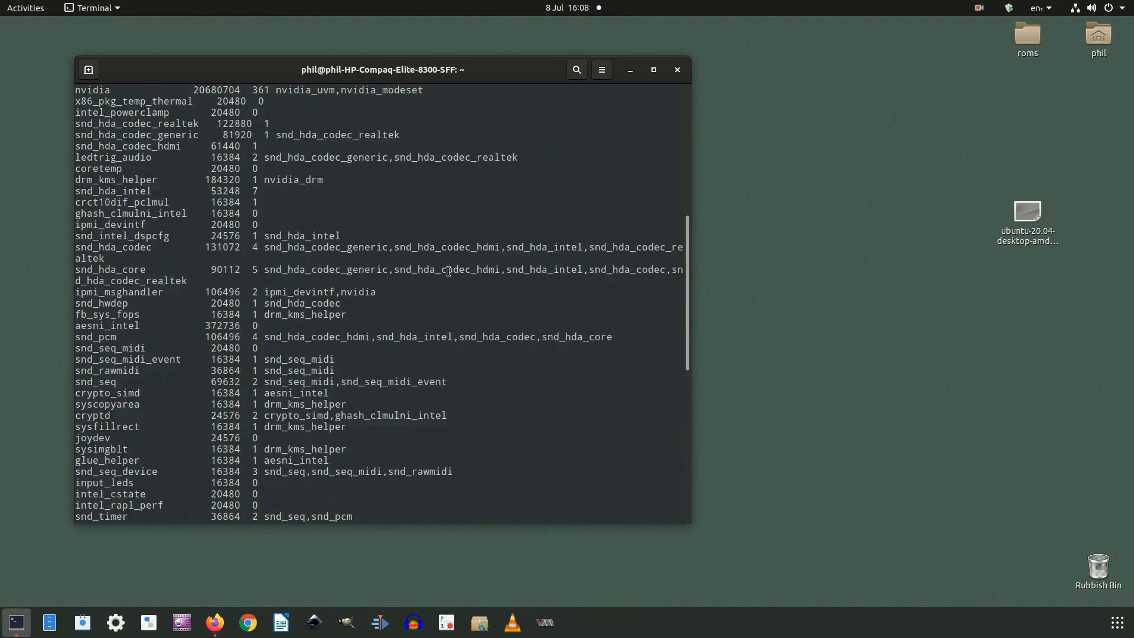
- Paste and run sudo nano /etc/modprobe.d/blacklist.conf to edit the blacklist
right_click(449, 323)
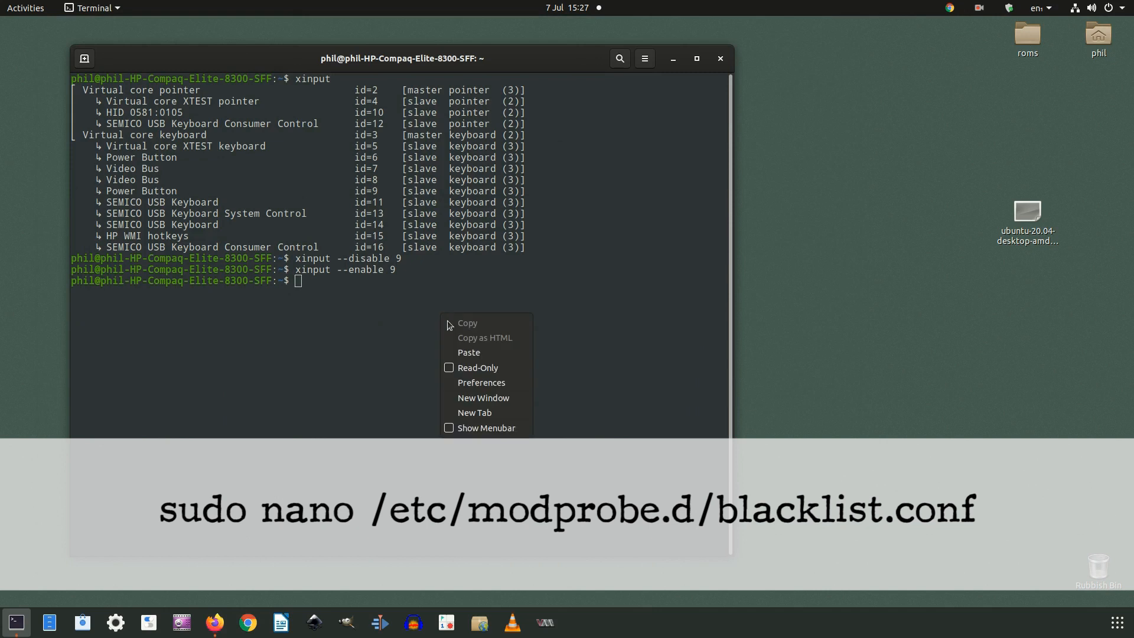
left_click(469, 352)
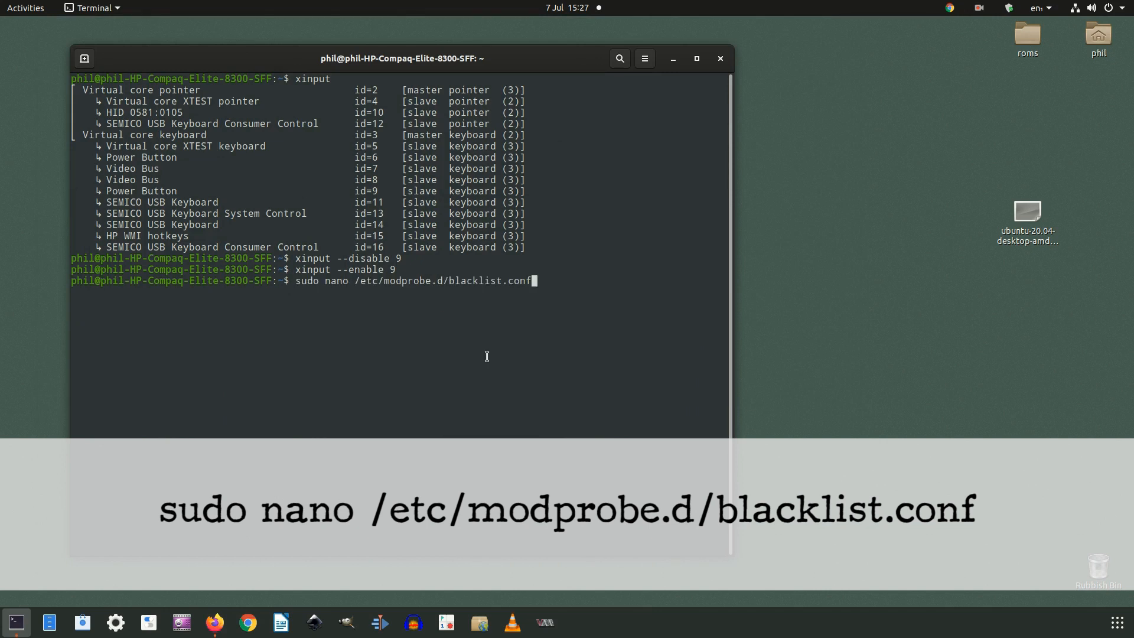
key("Return")
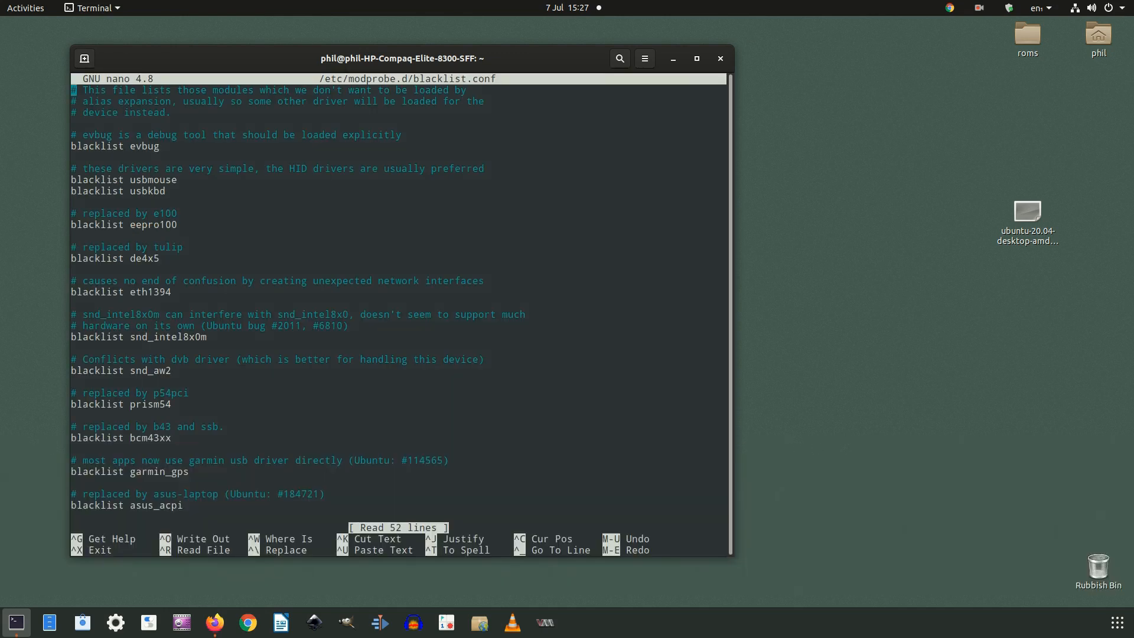
mouse_move(337, 488)
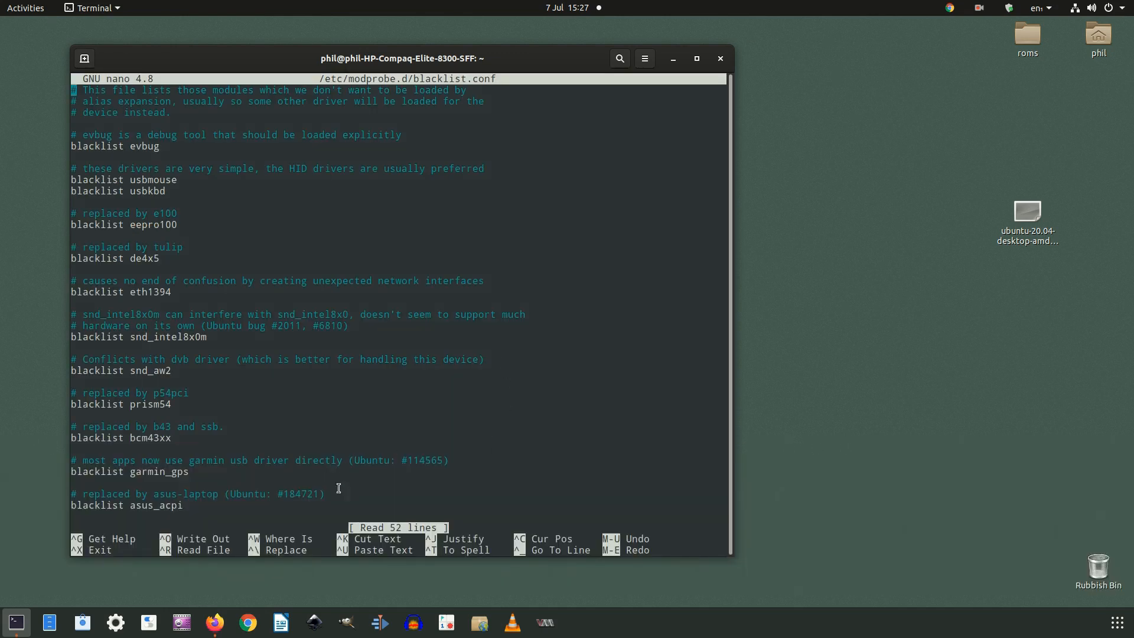
mouse_move(214, 623)
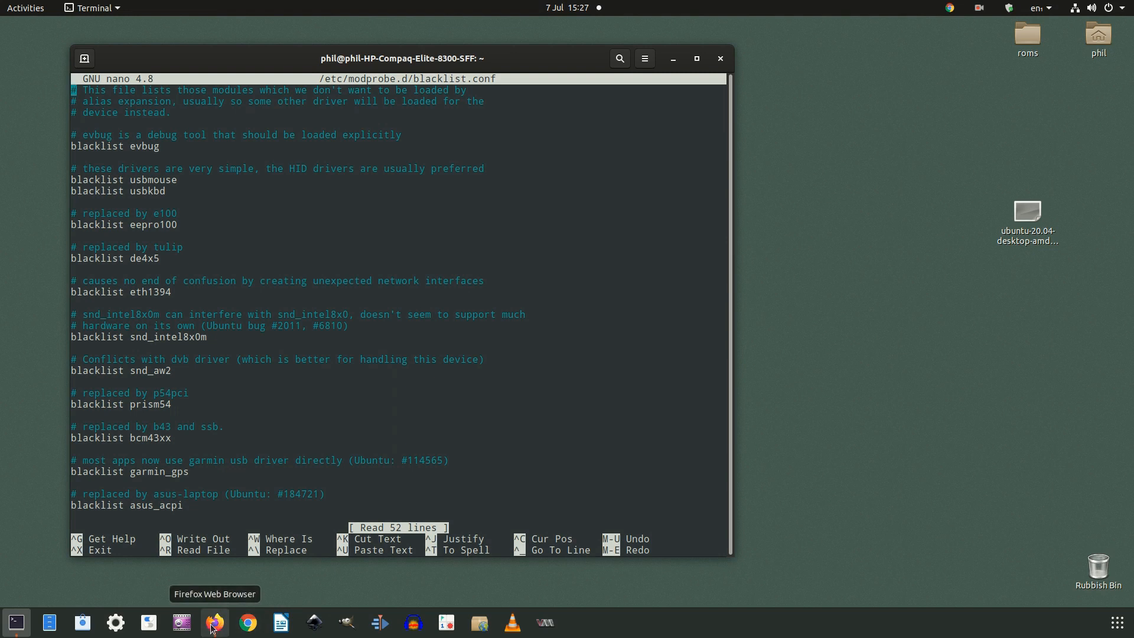
mouse_move(430, 258)
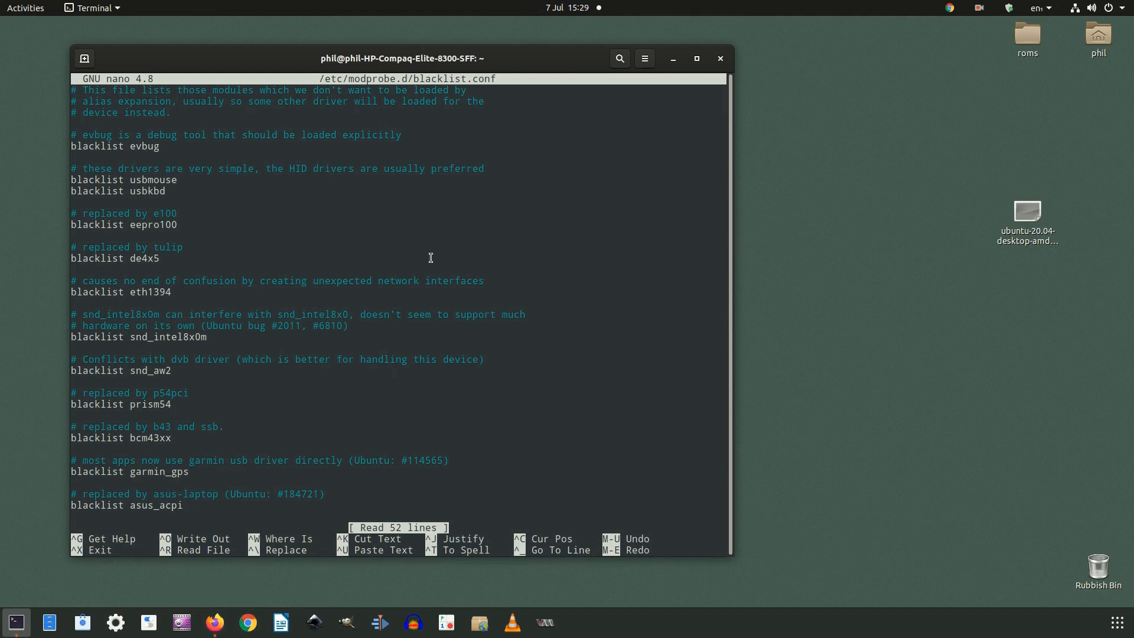
- Scroll blacklist.conf in nano to its last line, then switch to Firefox
scroll("down", 3)
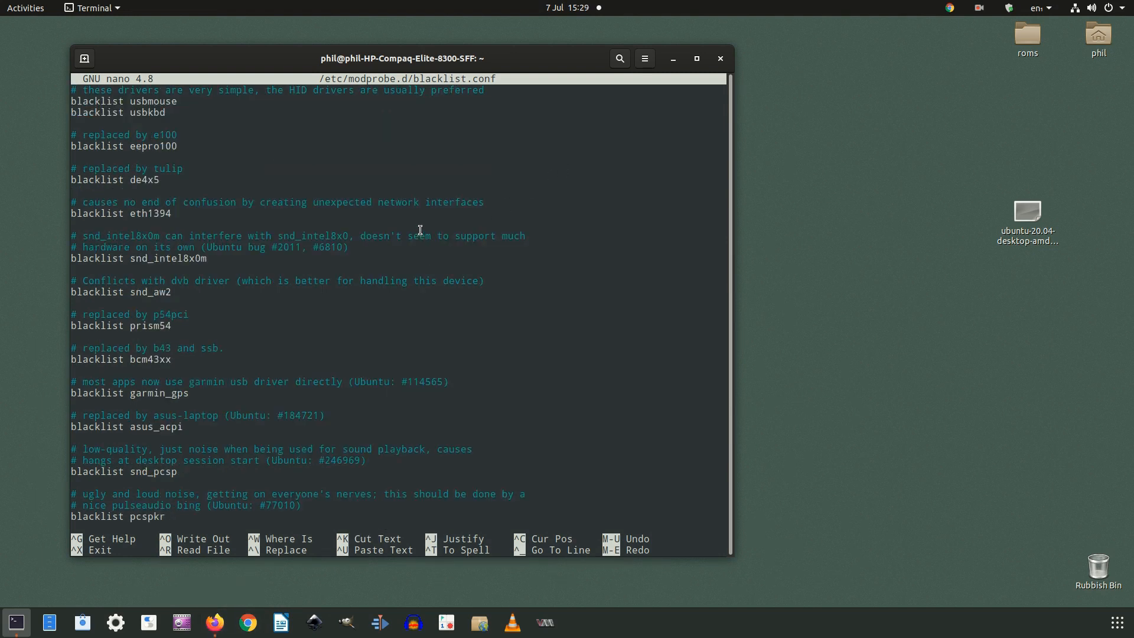
scroll("down", 3)
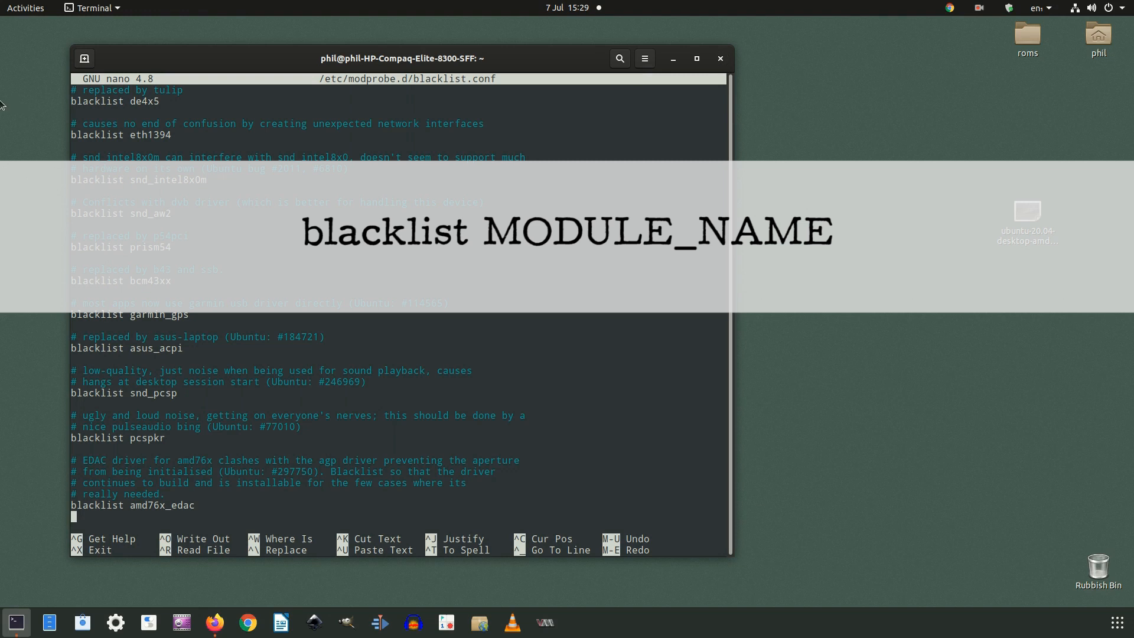
mouse_move(216, 288)
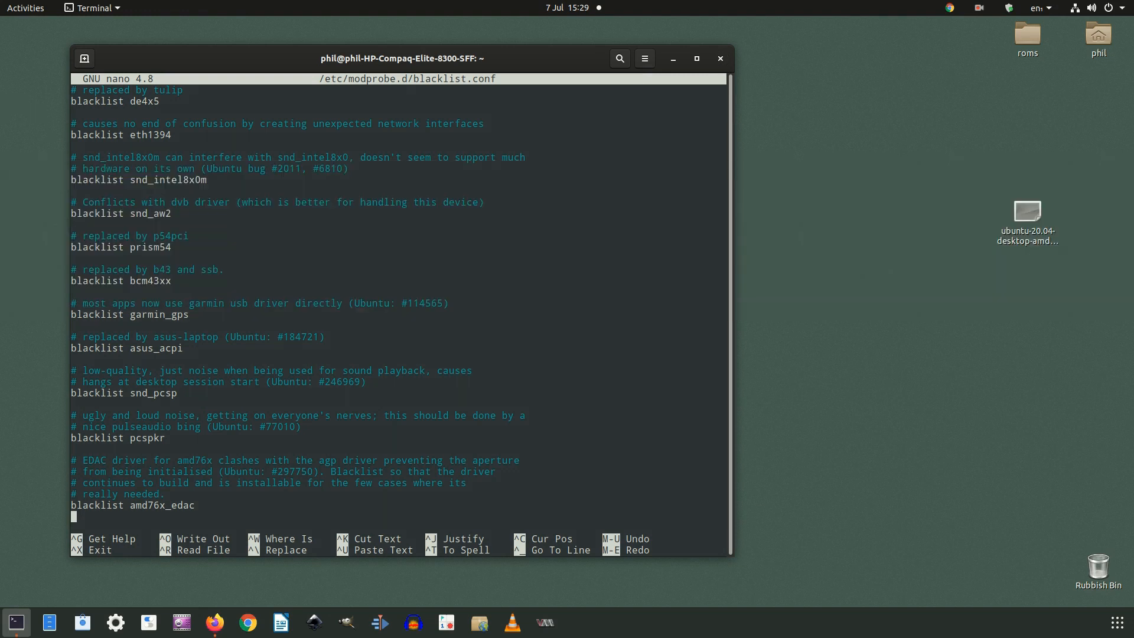
left_click(212, 622)
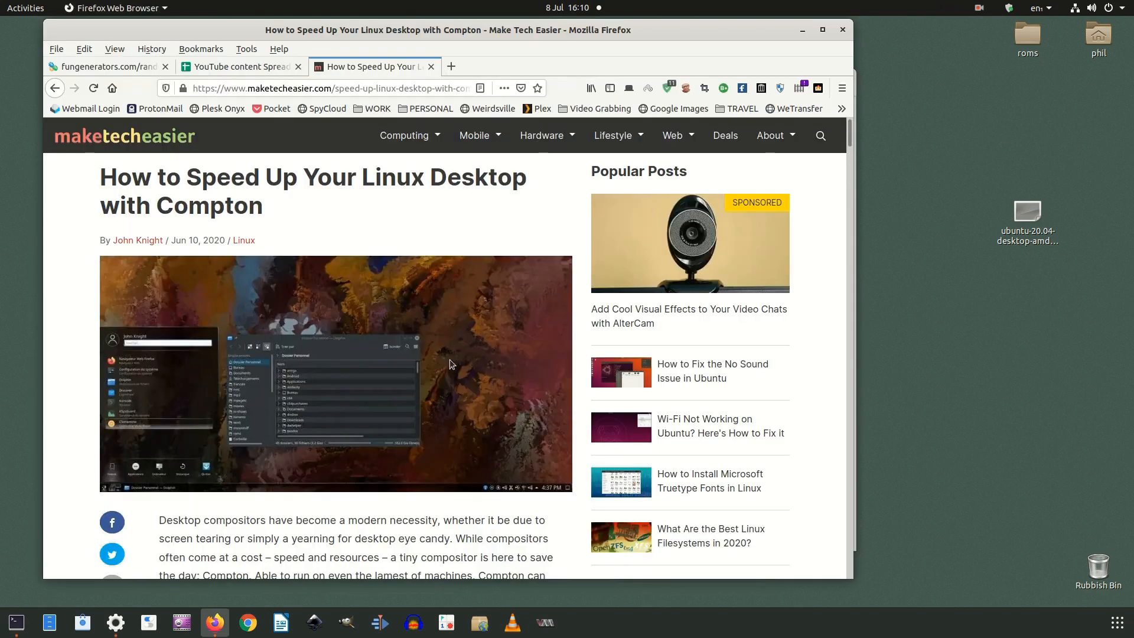
mouse_move(535, 356)
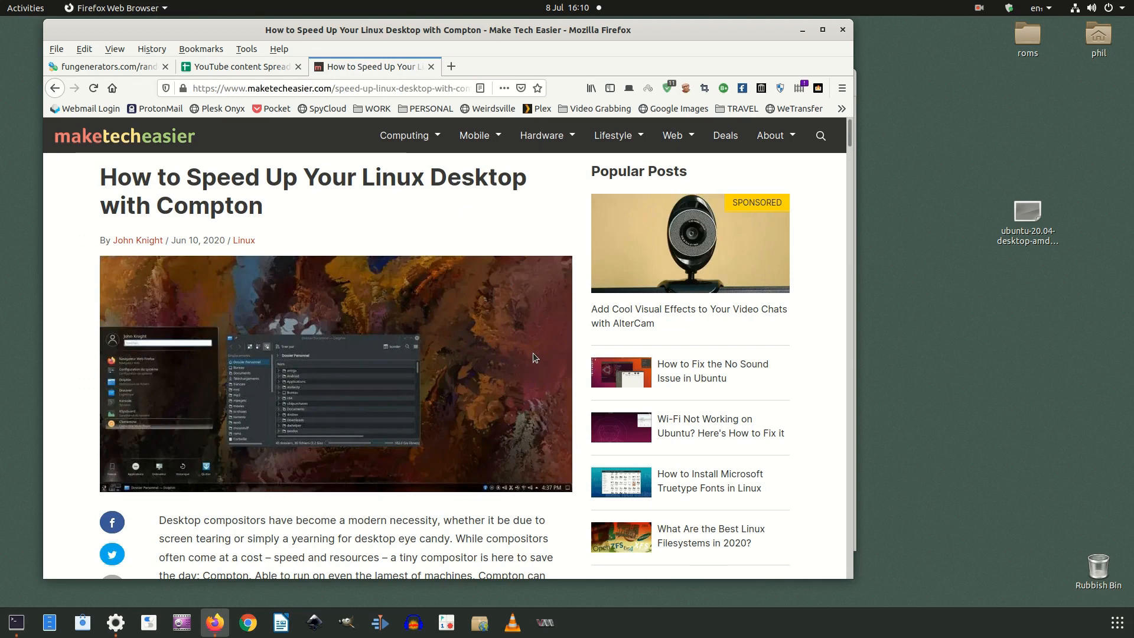
- Scroll the Compton article down to its install commands
scroll("down", 3)
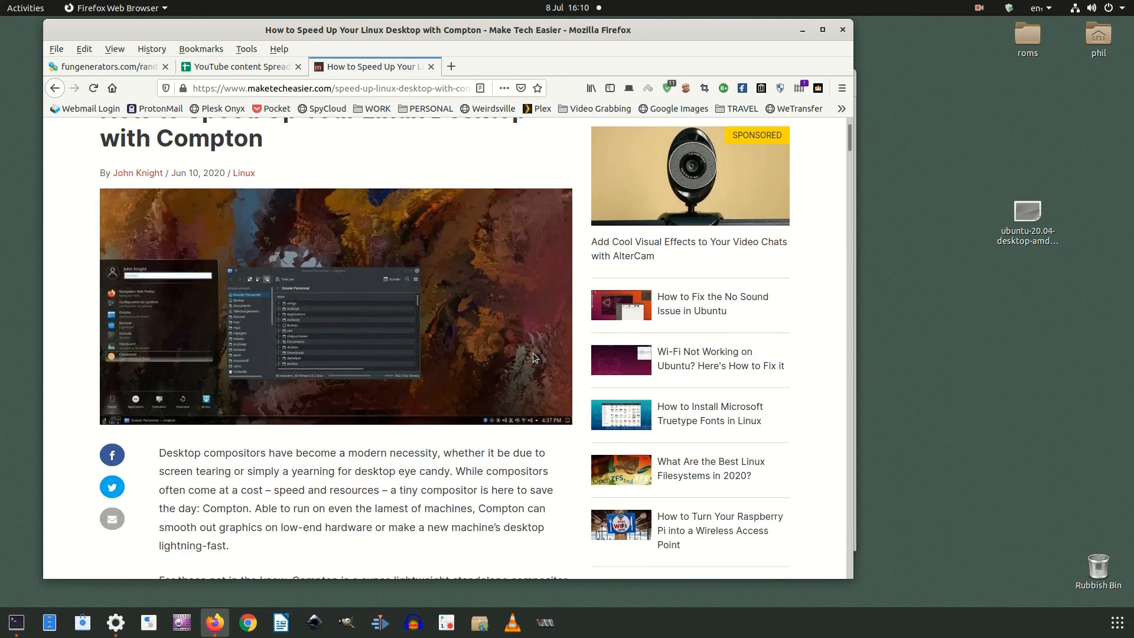
scroll("down", 3)
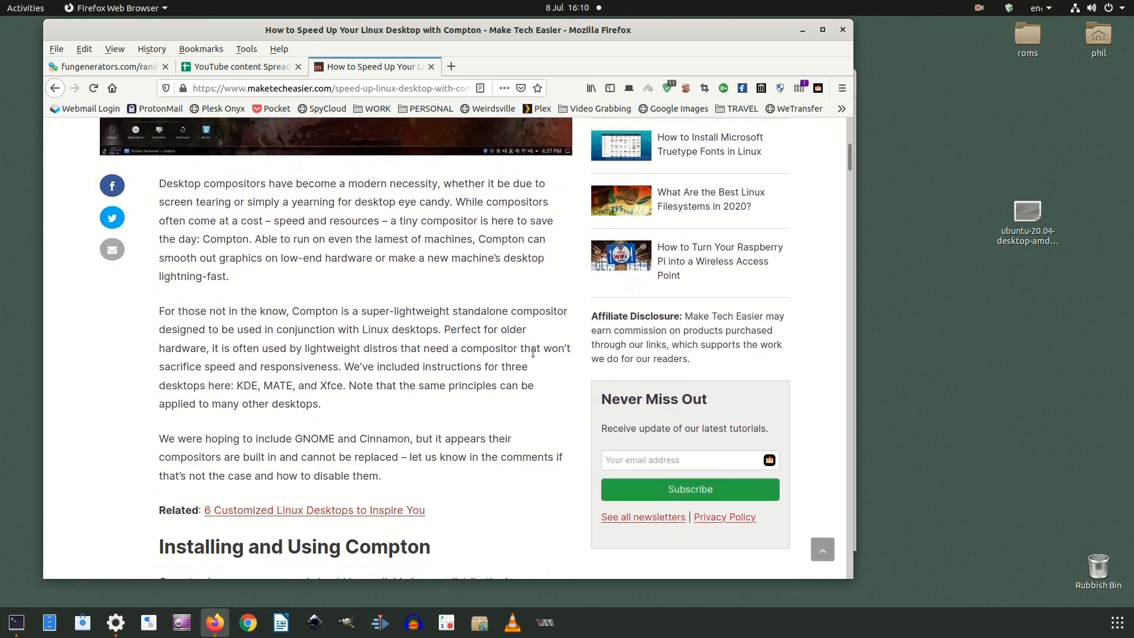
scroll("down", 3)
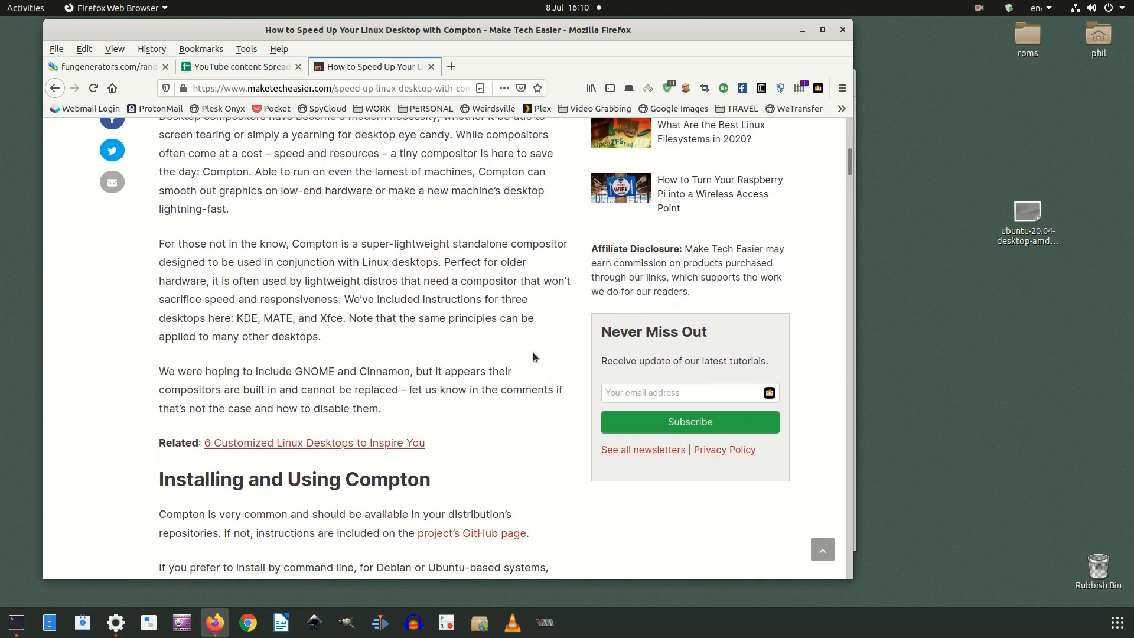
scroll("down", 3)
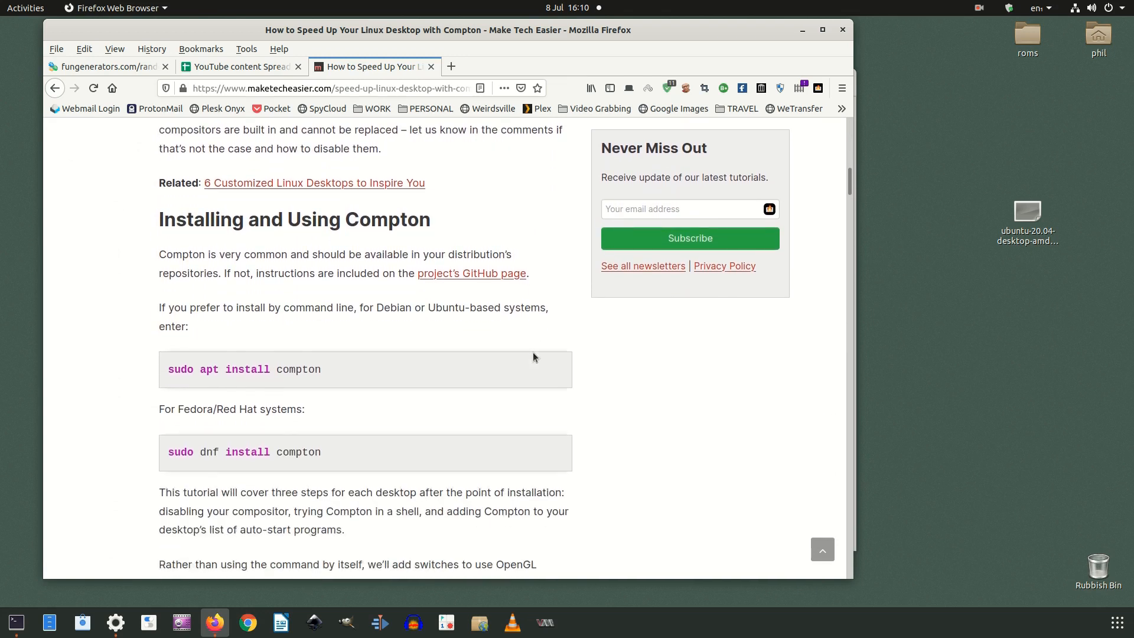
scroll("down", 3)
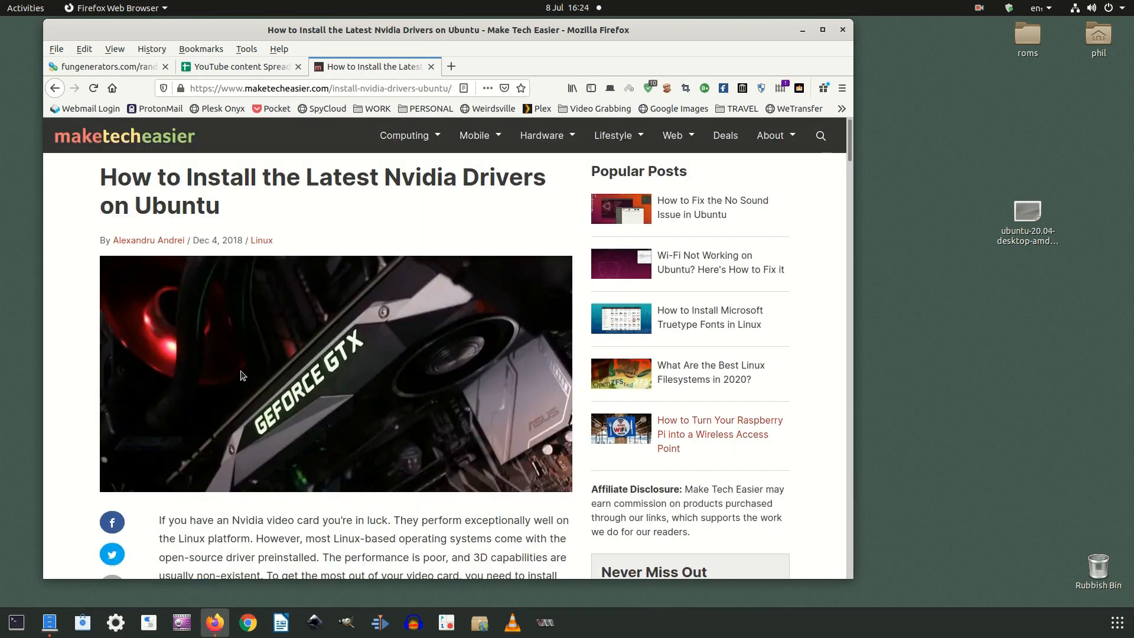
mouse_move(253, 374)
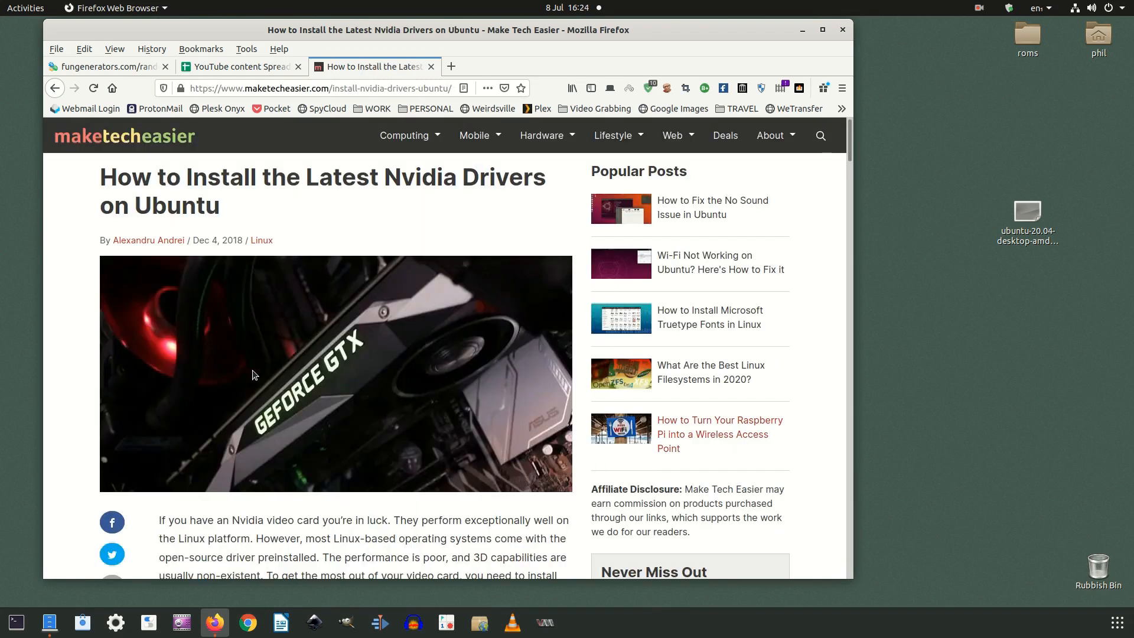
mouse_move(262, 405)
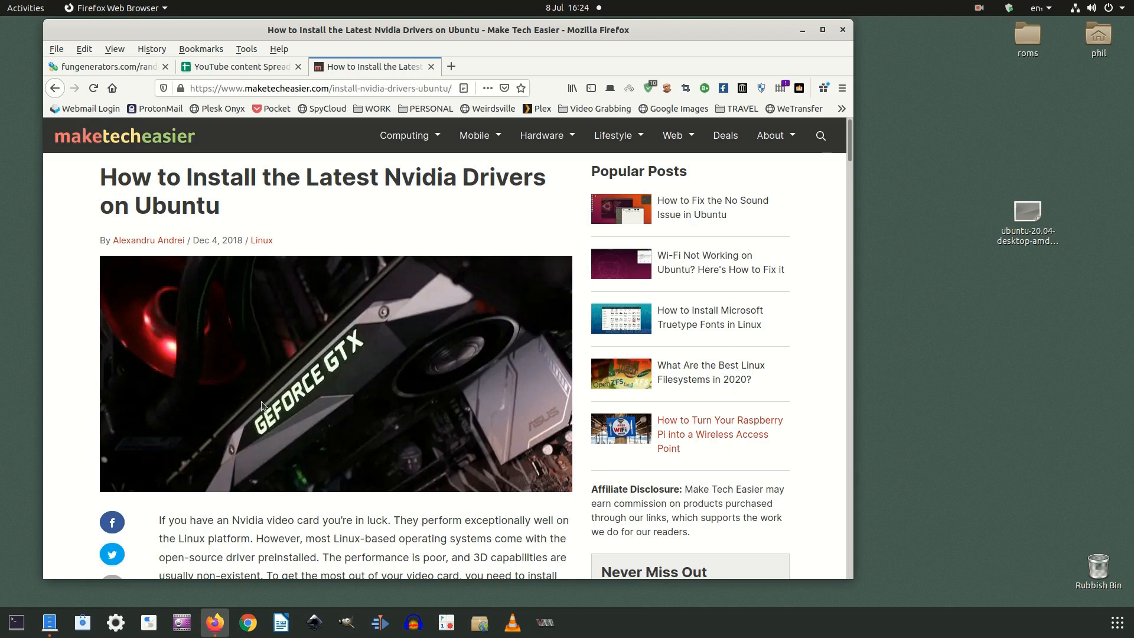
mouse_move(316, 404)
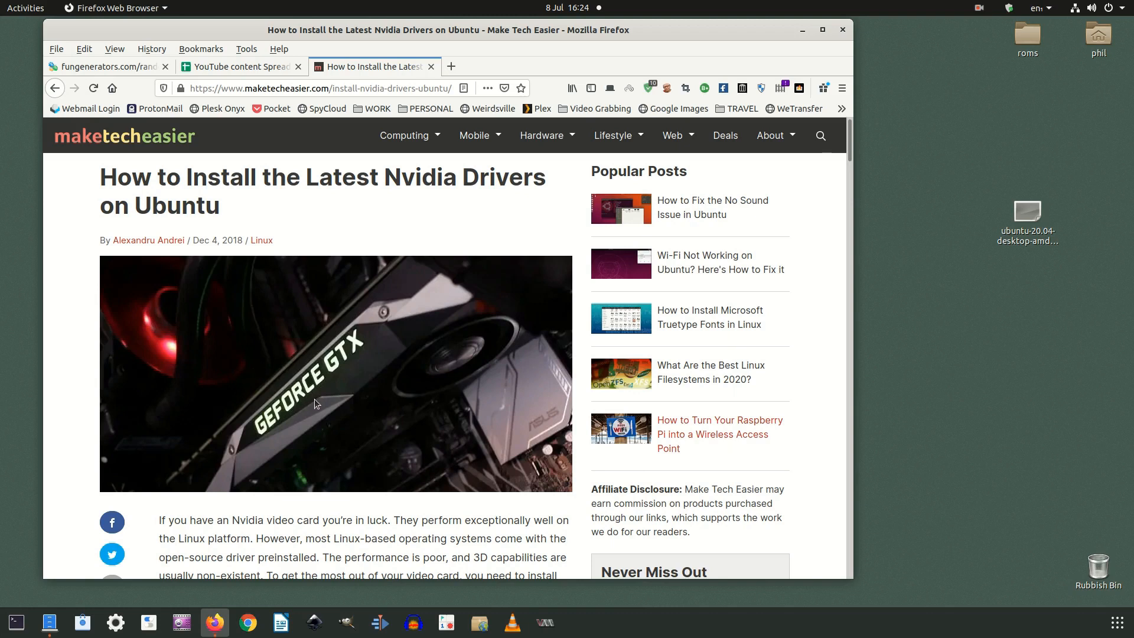
- Scroll past the Nvidia guide's recommended-driver section toward the AMDGPU-PRO article
scroll("down", 3)
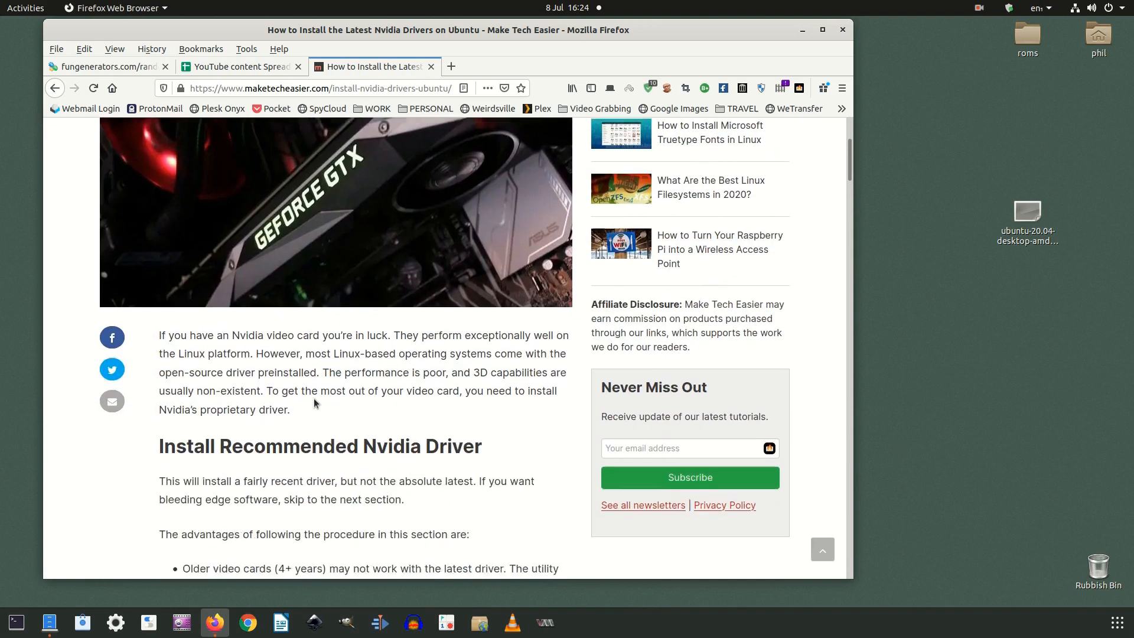
scroll("down", 3)
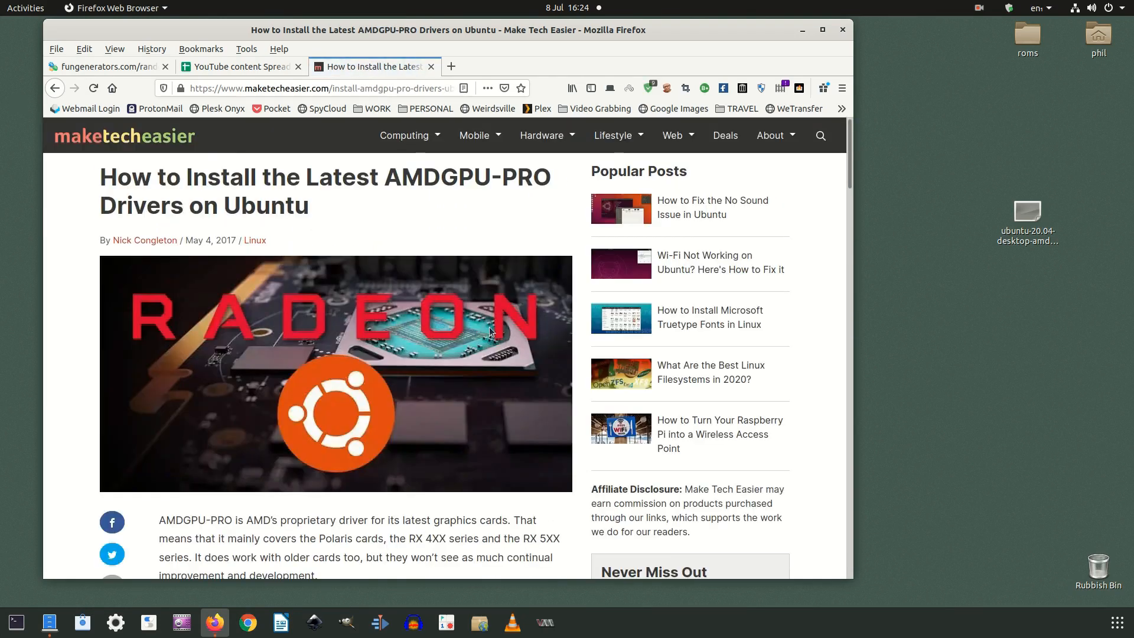
- Scroll through the AMDGPU-PRO article's download steps into the Installing section's package listing
scroll("down", 3)
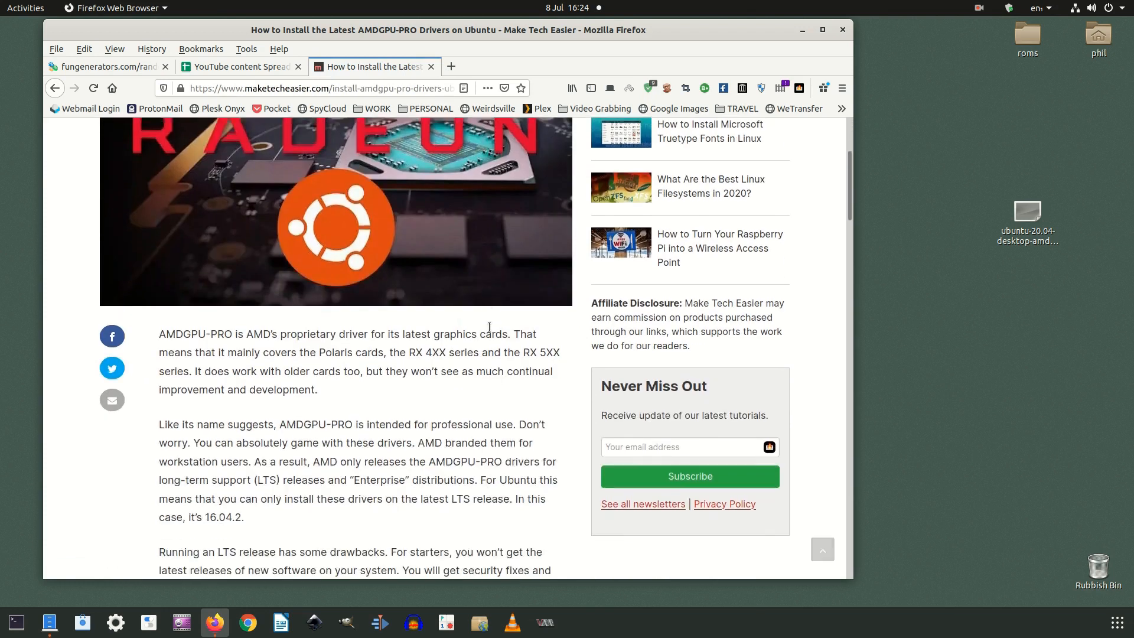
scroll("down", 3)
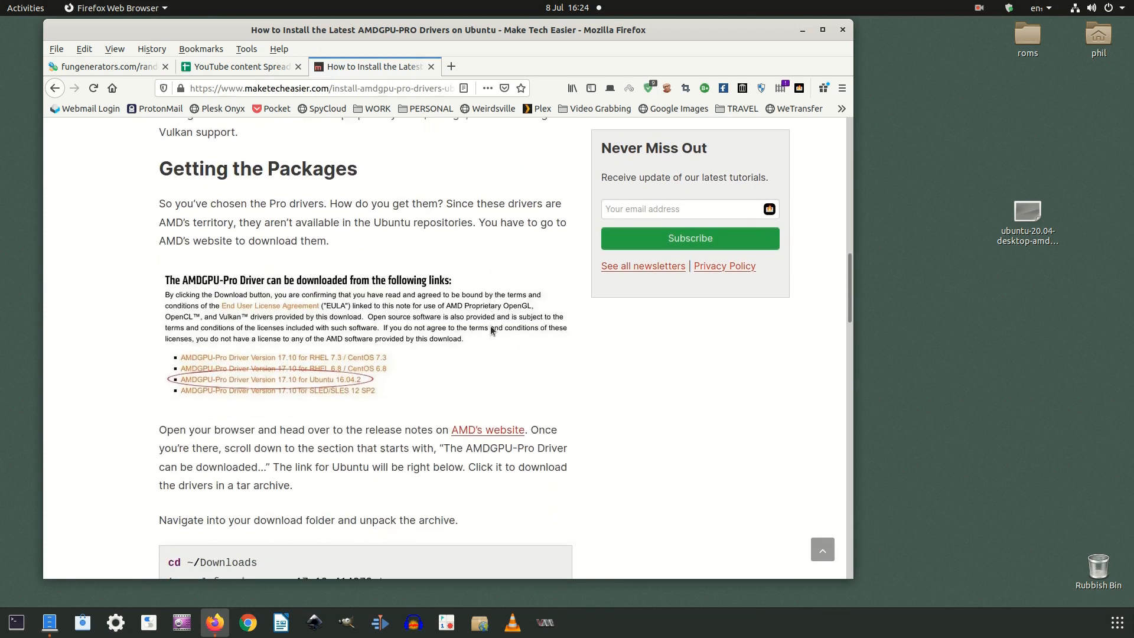
scroll("down", 3)
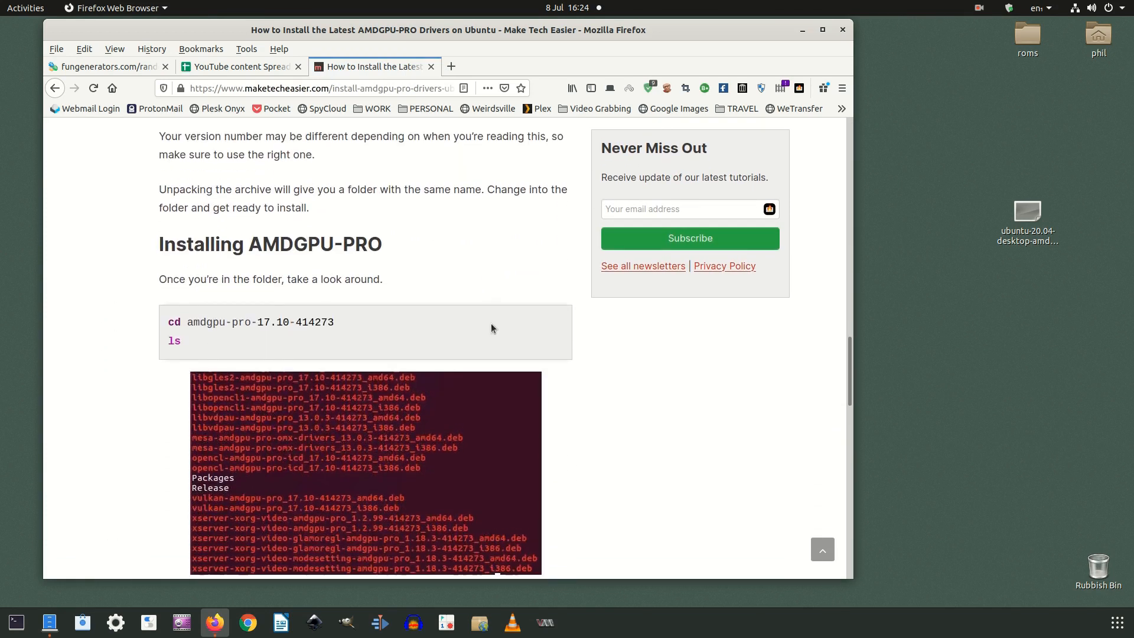
scroll("down", 3)
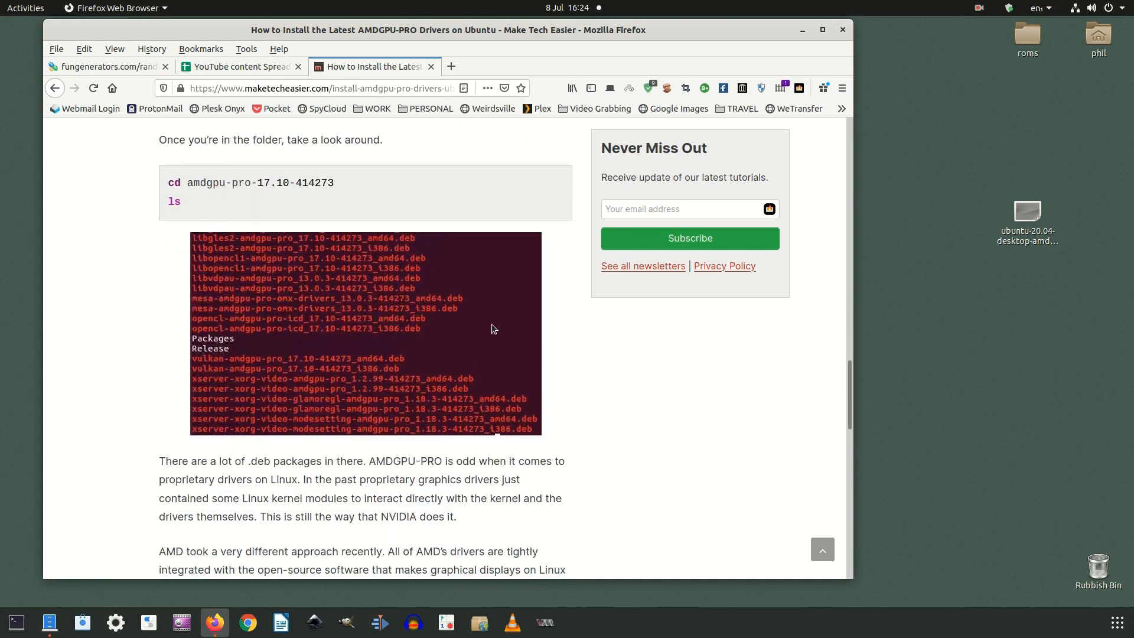
mouse_move(544, 340)
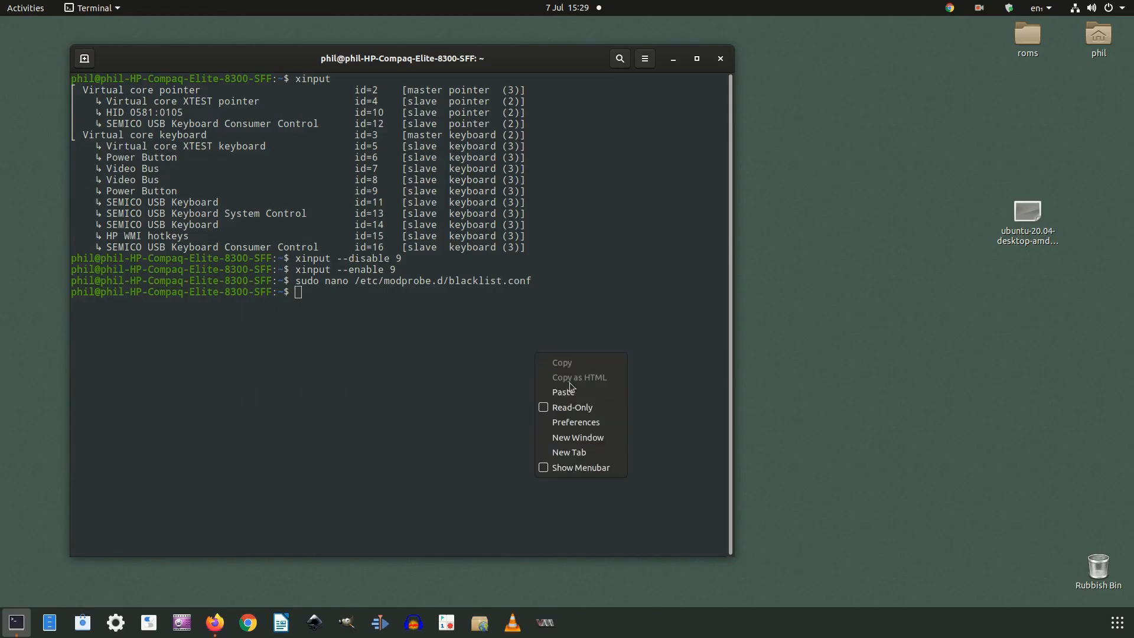
- Run the pasted add-apt-repository ppa:damentz/liquorix && apt-get update command and confirm adding the PPA
left_click(564, 391)
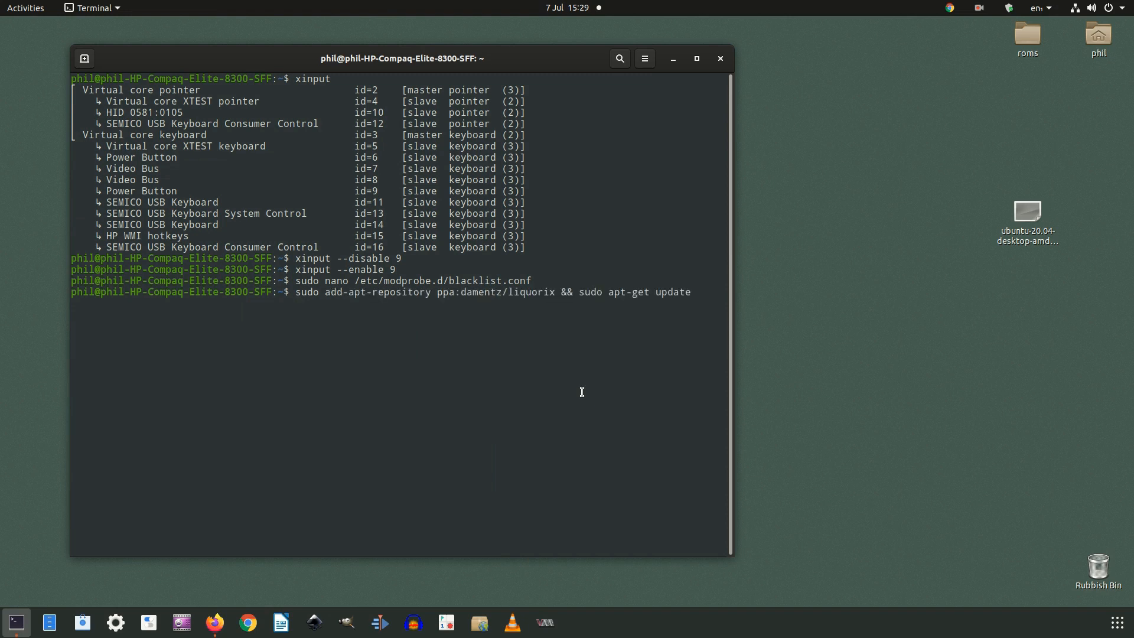
key("Return")
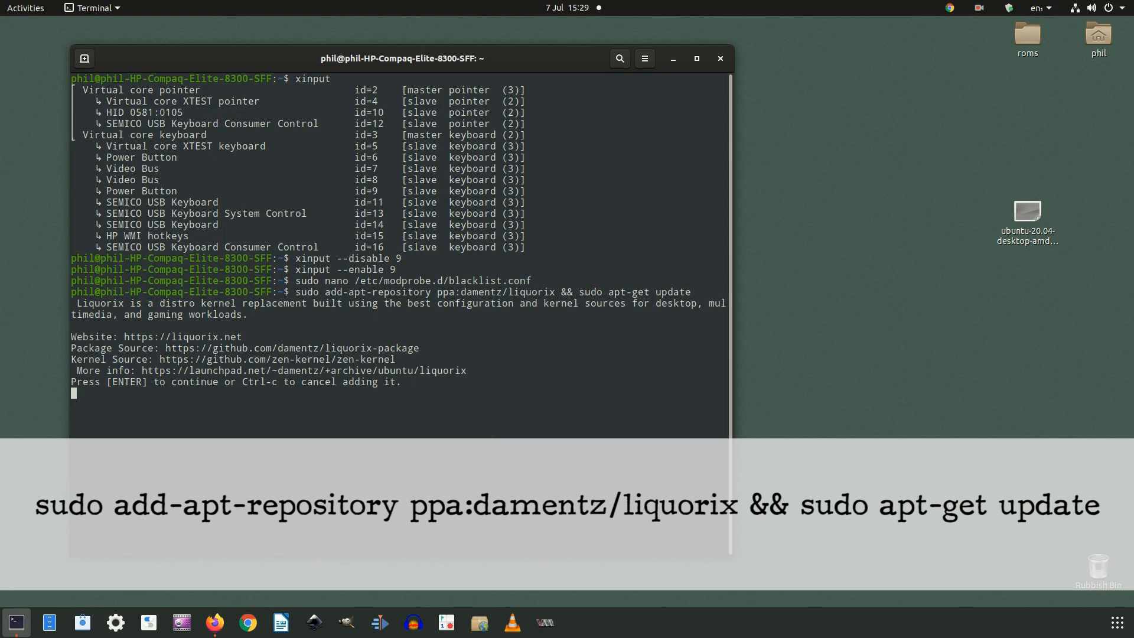
key("Return")
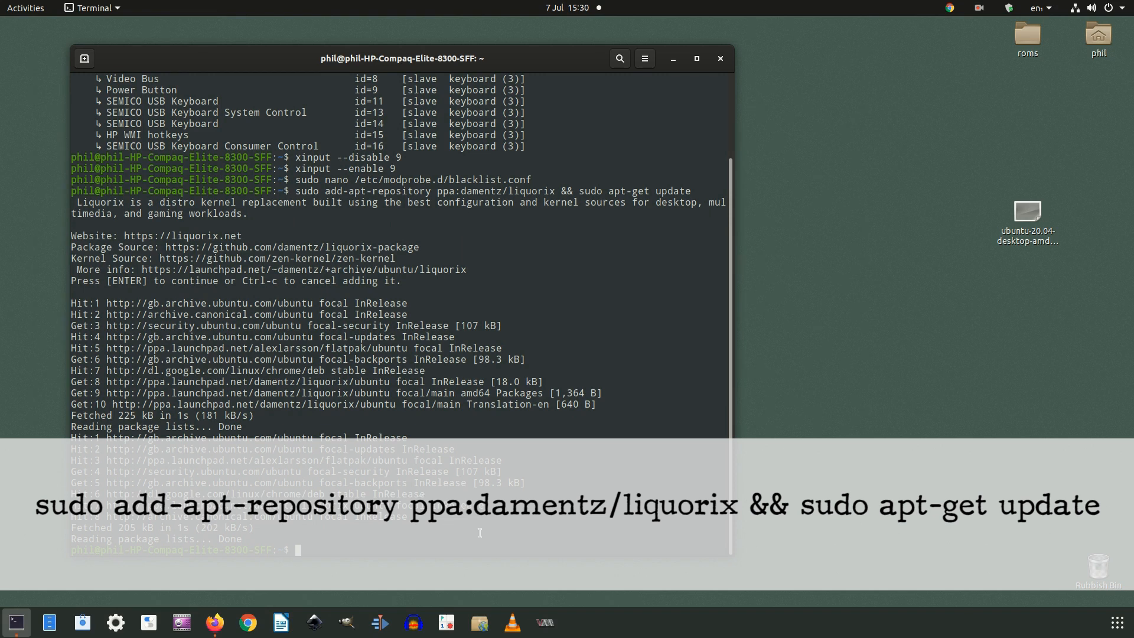
- Clear the terminal screen back to an empty prompt
type("clear")
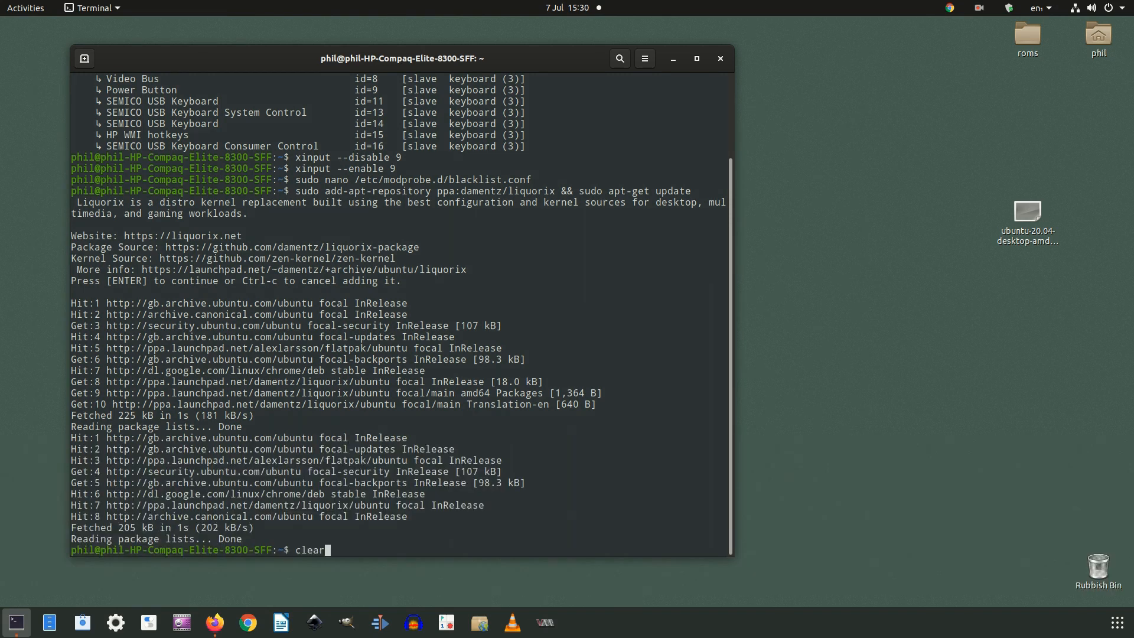
key("Return")
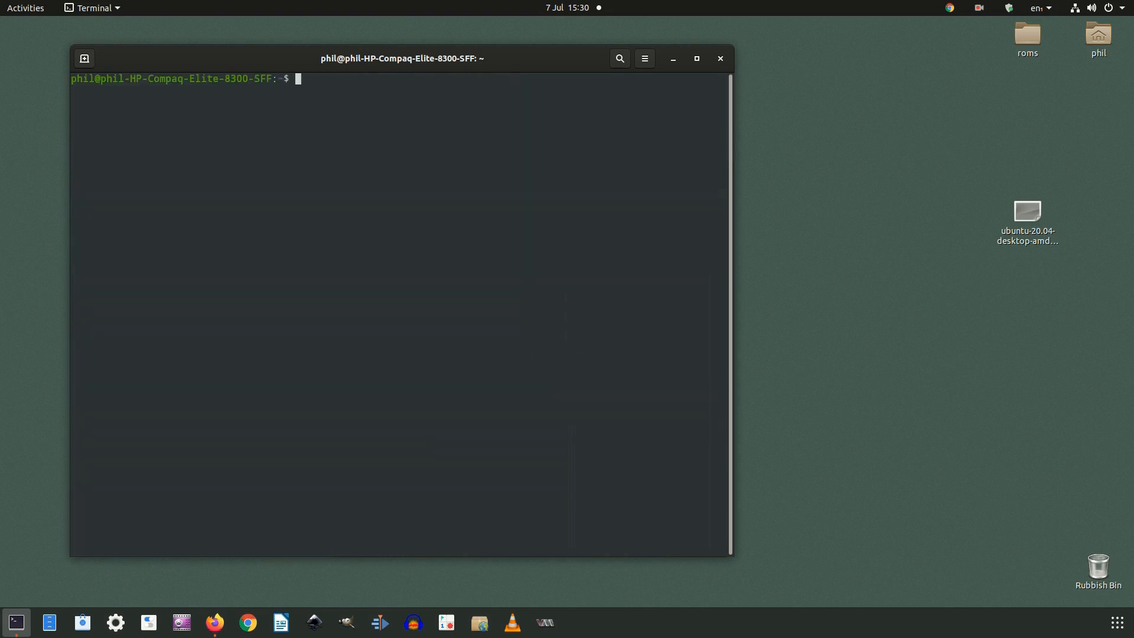
- Paste apt-get install linux-image-liquorix-amd64 linux-headers-liquorix-amd64 at the prompt
right_click(569, 406)
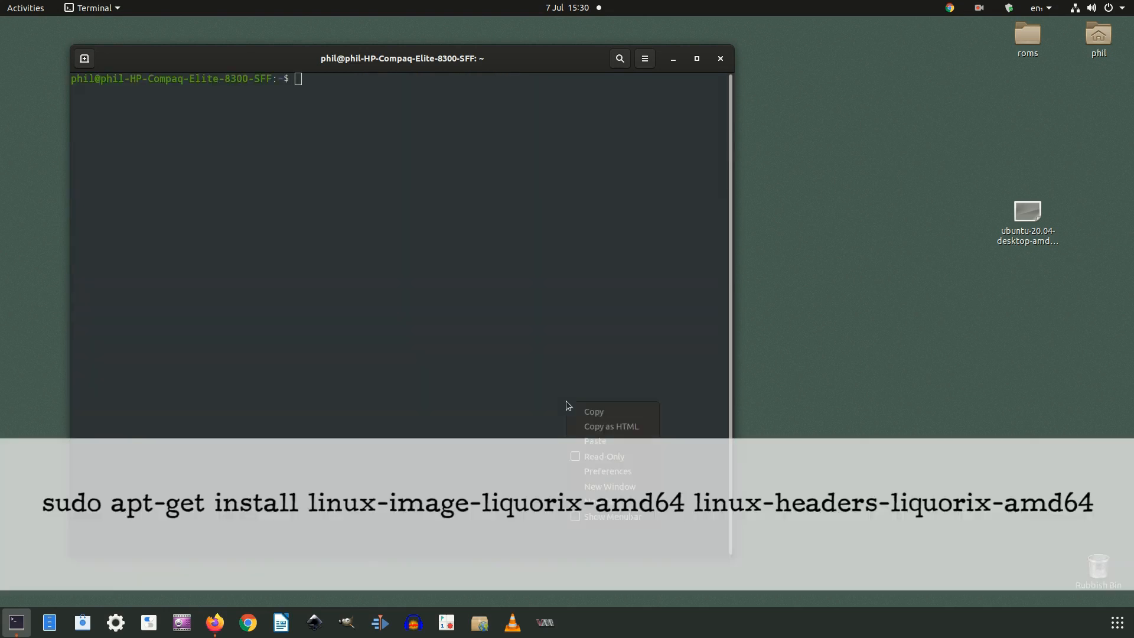
left_click(594, 441)
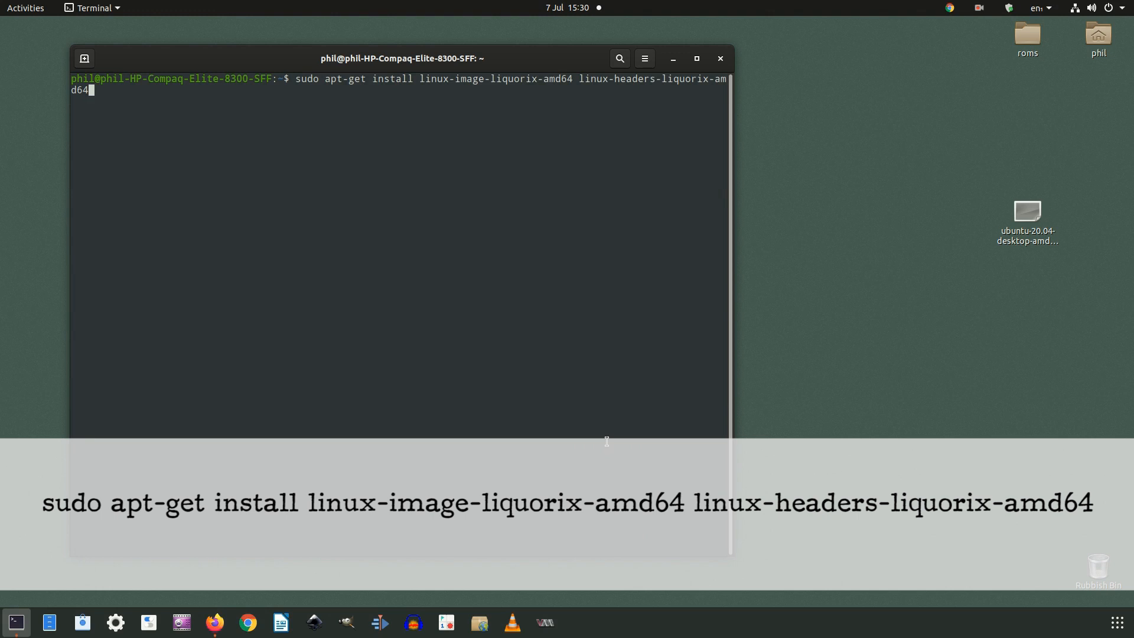